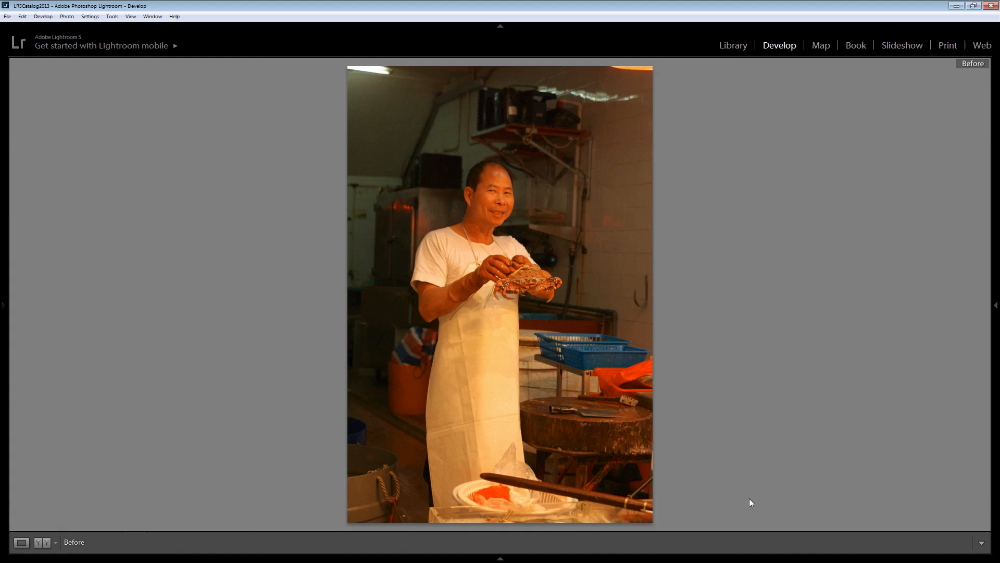
mouse_move(743, 545)
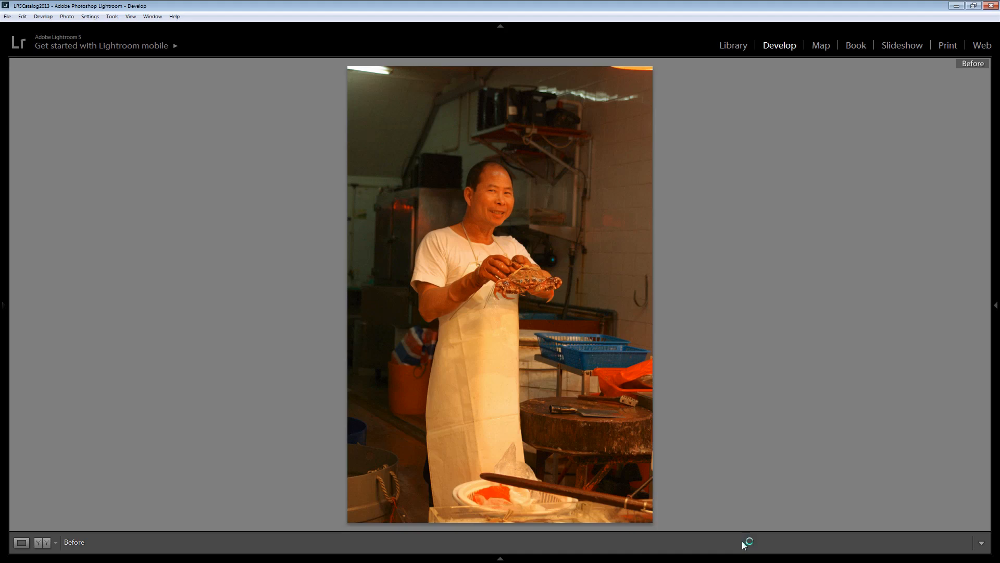
mouse_move(742, 546)
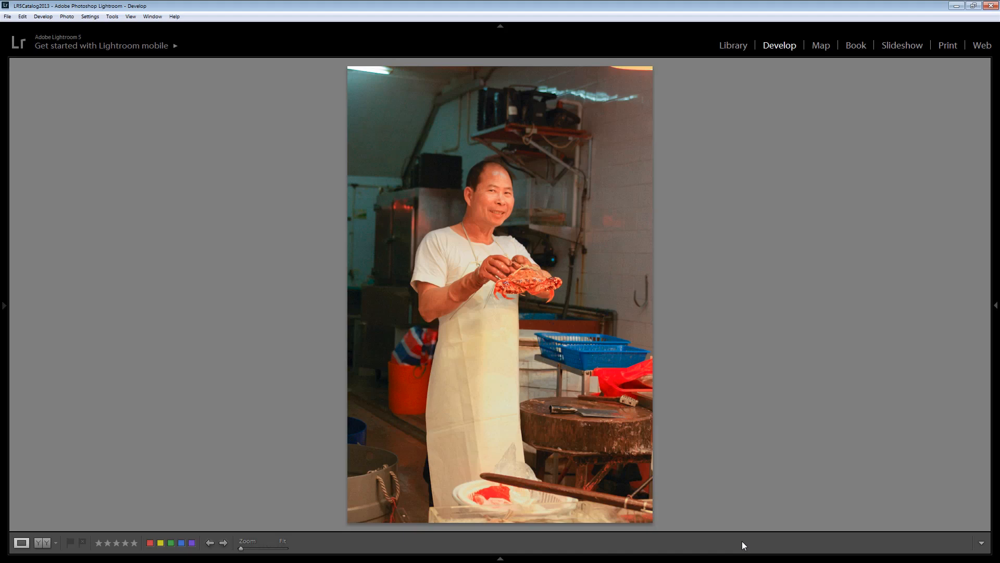
Switch to the Library to view the unedited orange-tinted crab photo in the 2007-12-27 HK folder
click(733, 45)
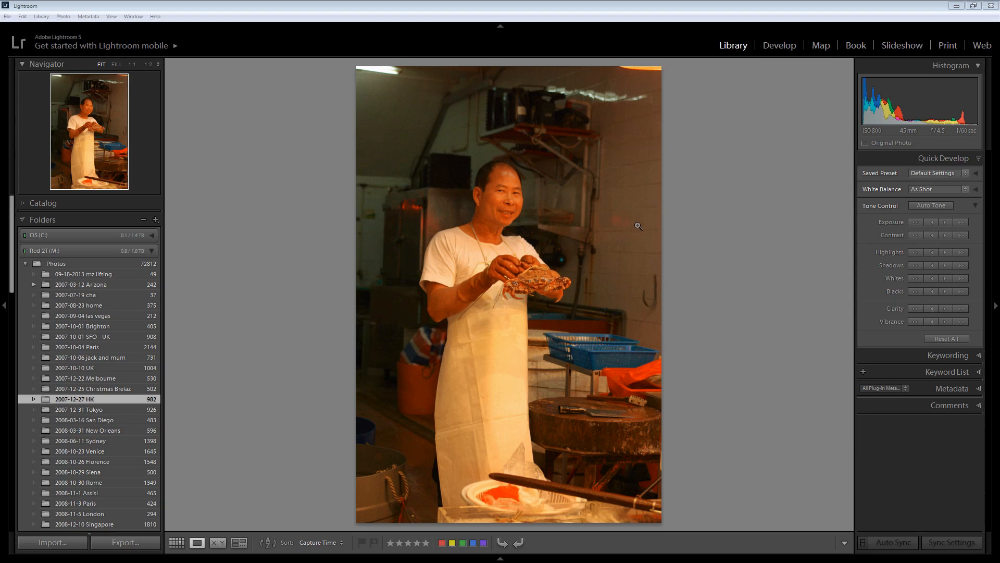
mouse_move(722, 59)
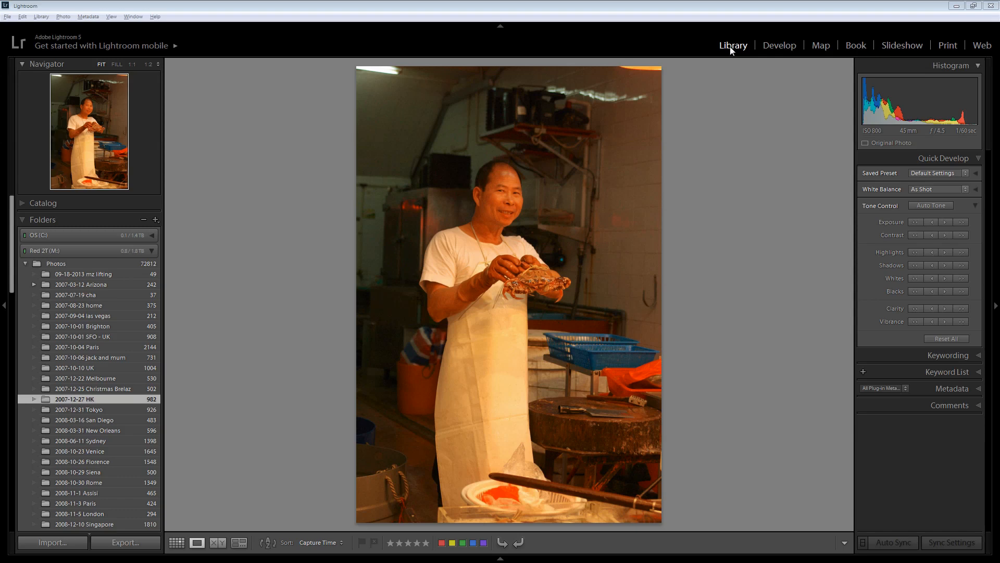
mouse_move(955, 168)
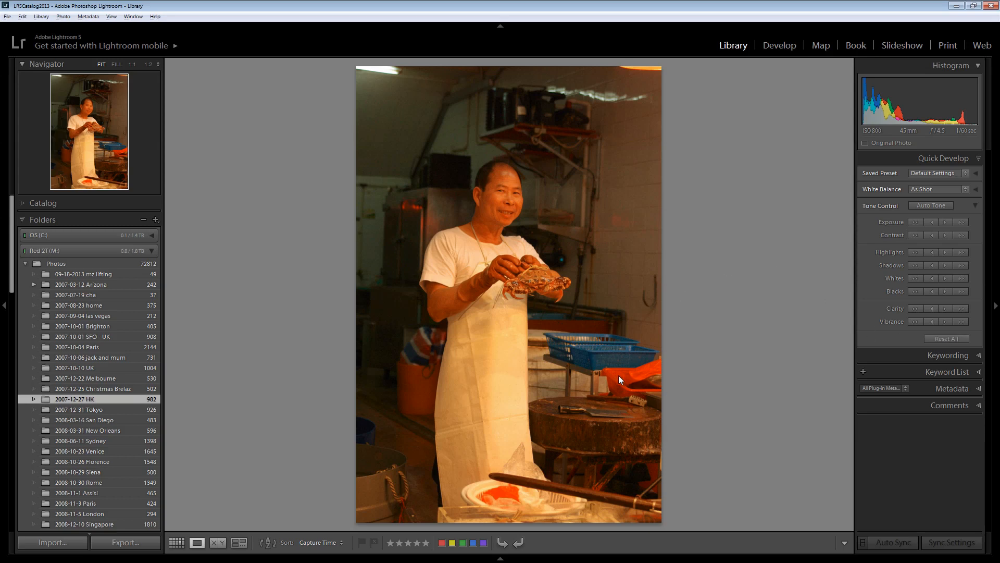
mouse_move(617, 376)
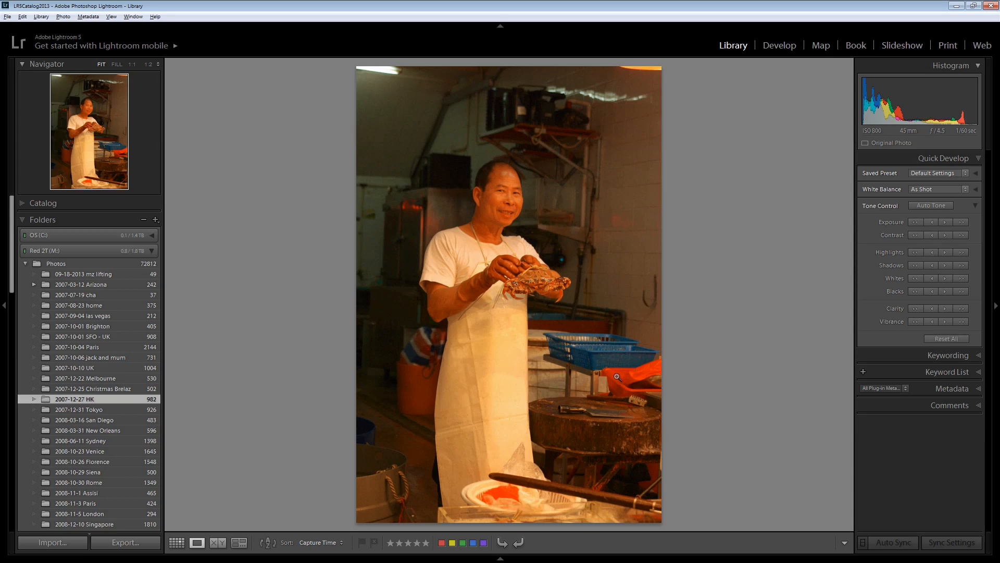
mouse_move(779, 45)
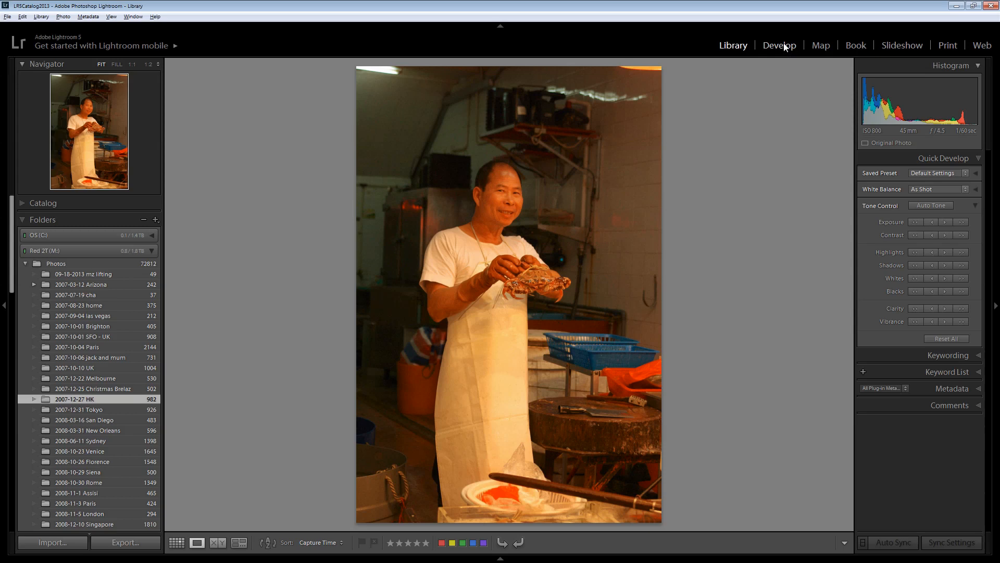
click(779, 45)
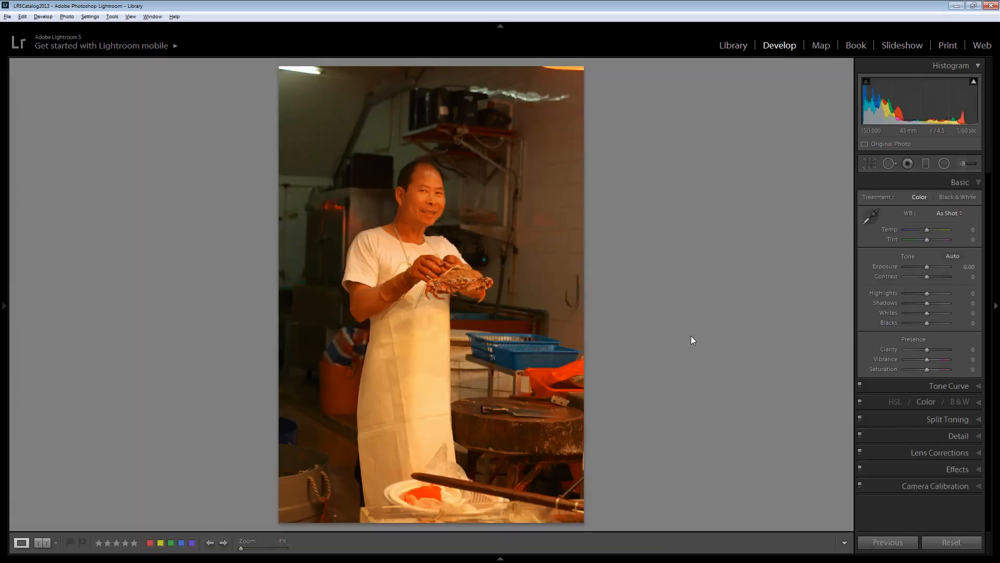
mouse_move(688, 354)
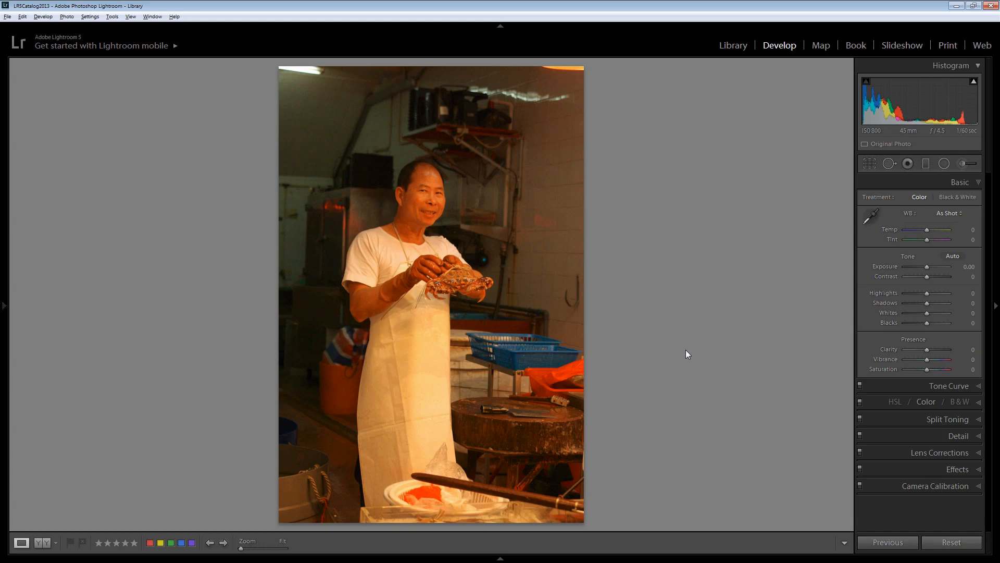
mouse_move(603, 391)
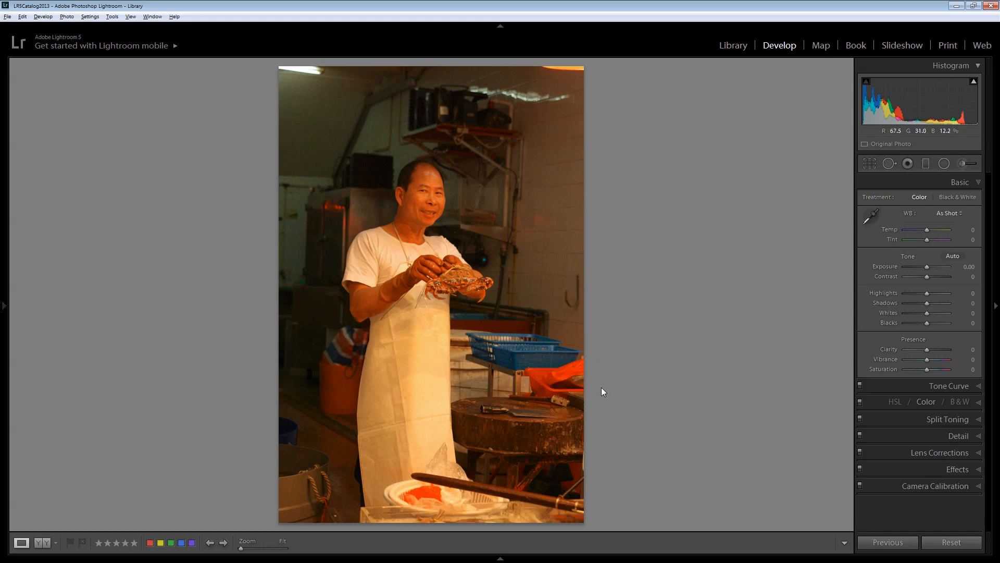
mouse_move(678, 404)
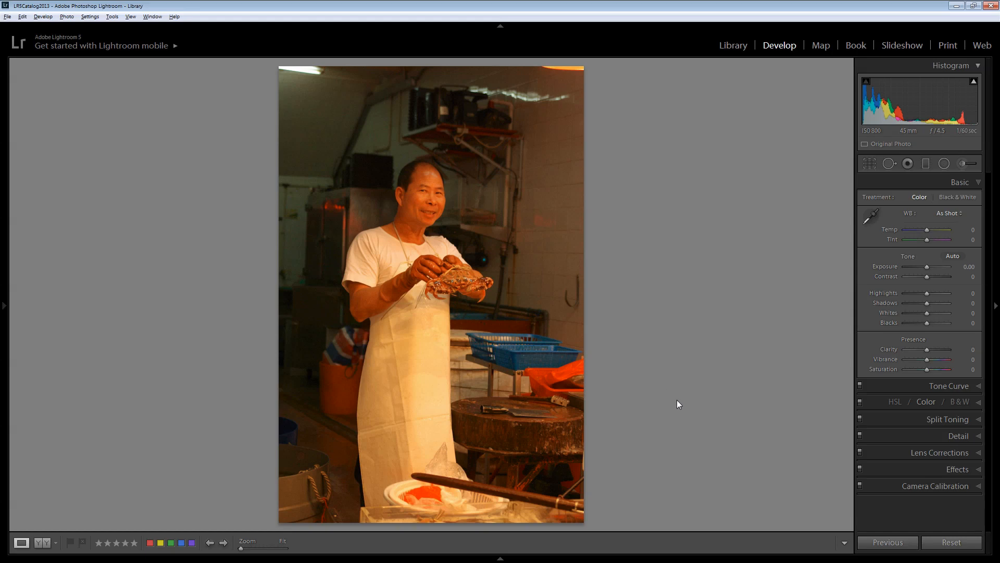
mouse_move(510, 410)
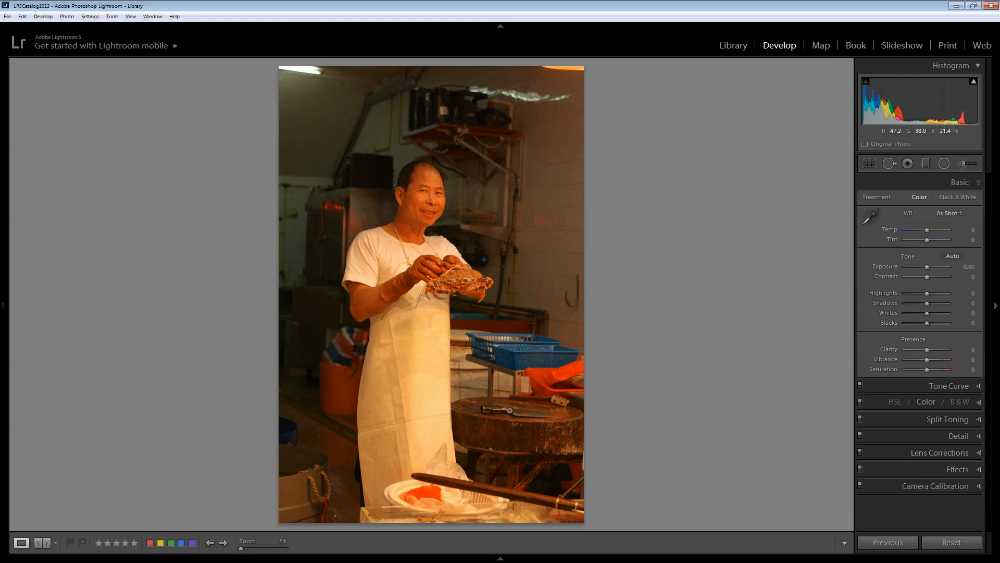
mouse_move(422, 419)
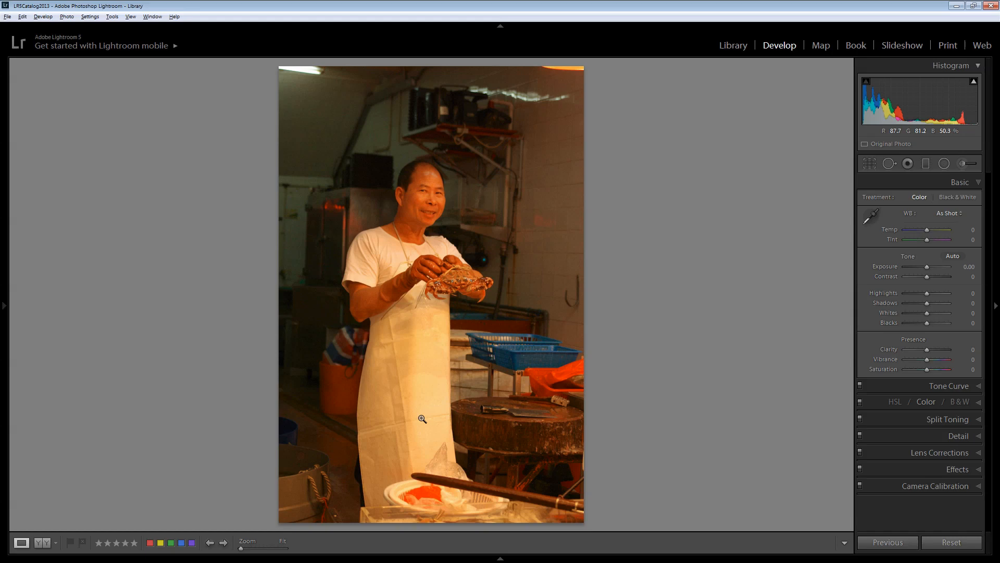
mouse_move(445, 187)
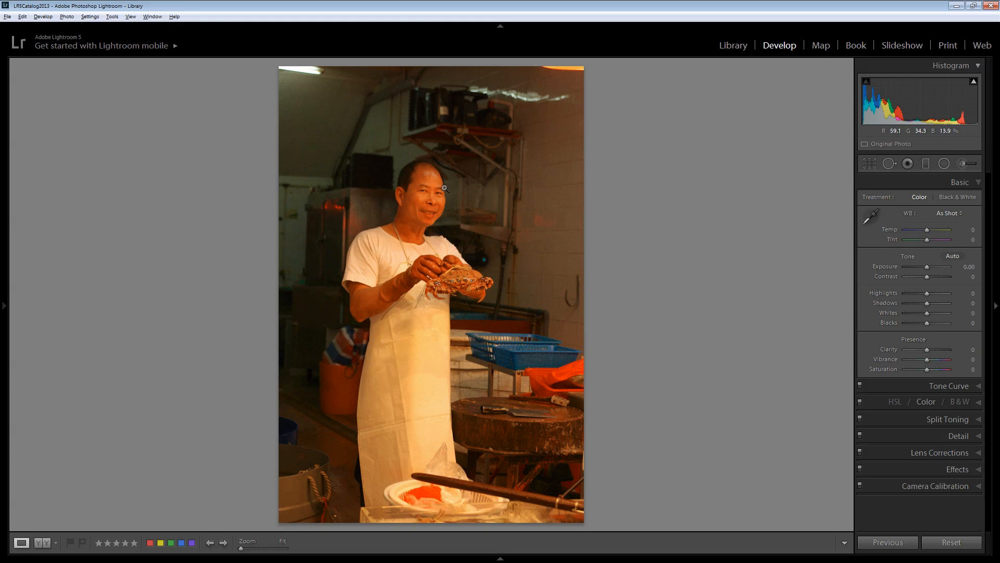
mouse_move(461, 250)
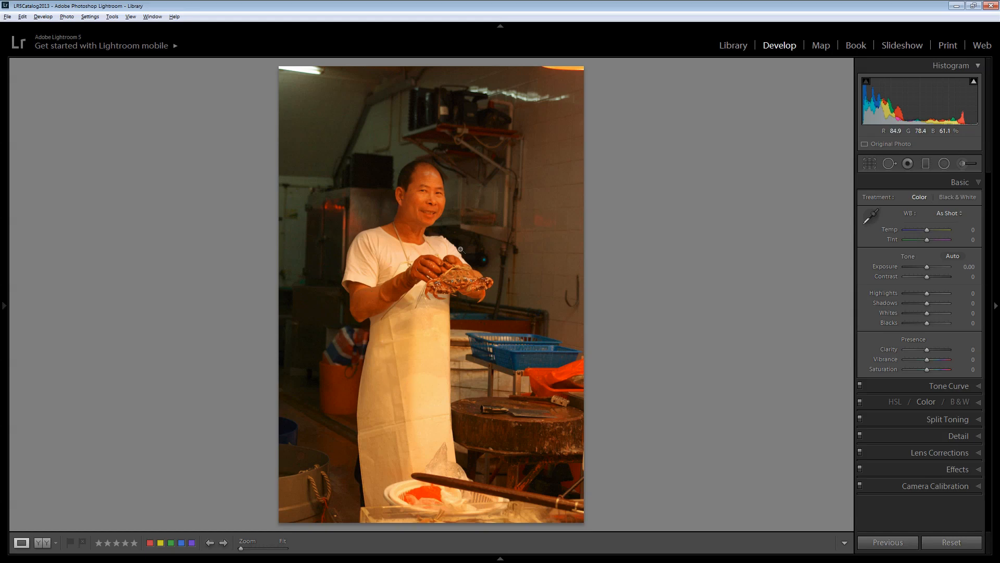
mouse_move(353, 376)
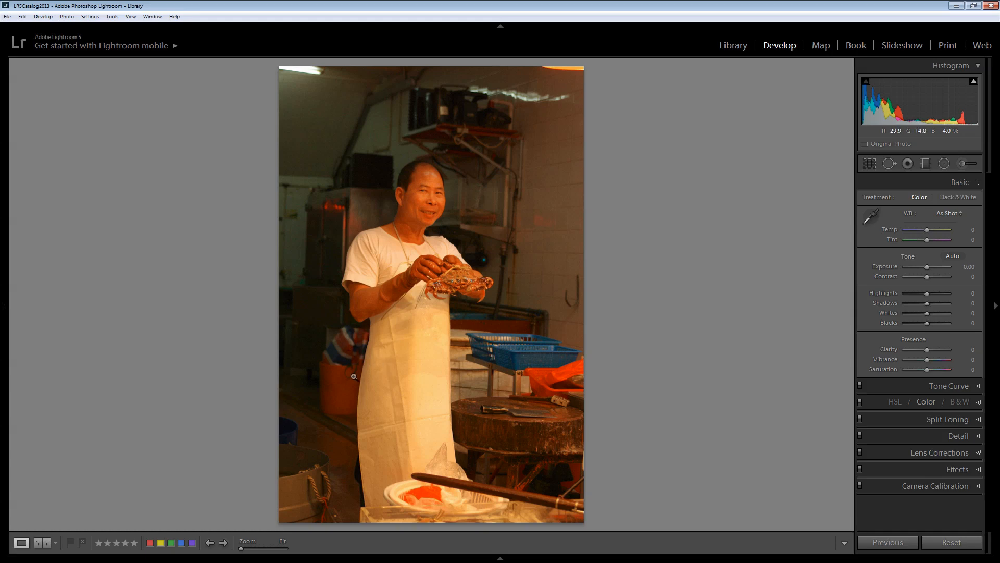
mouse_move(331, 373)
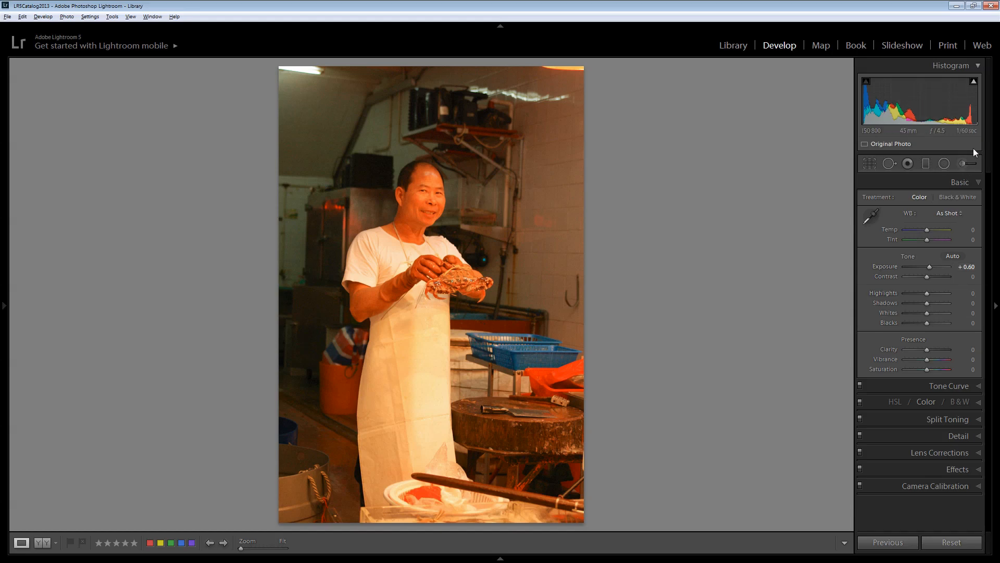
mouse_move(896, 319)
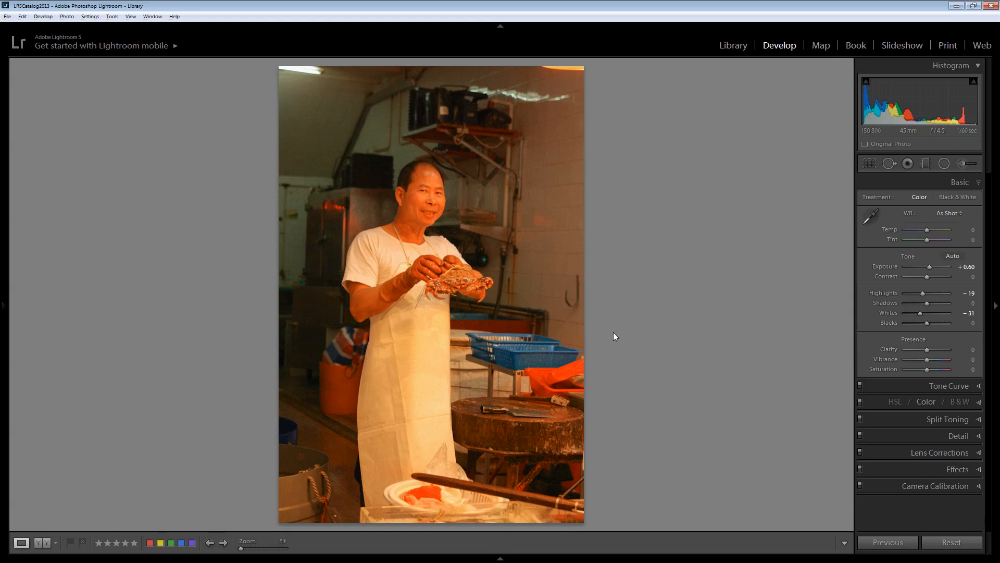
mouse_move(870, 215)
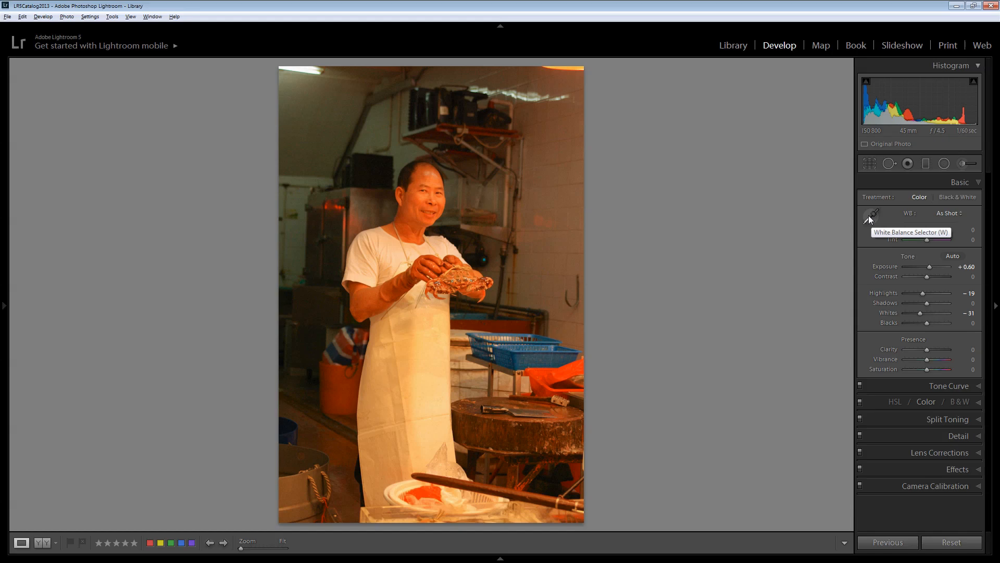
Pick the White Balance Selector to sample a neutral tone in the crab photo
click(869, 213)
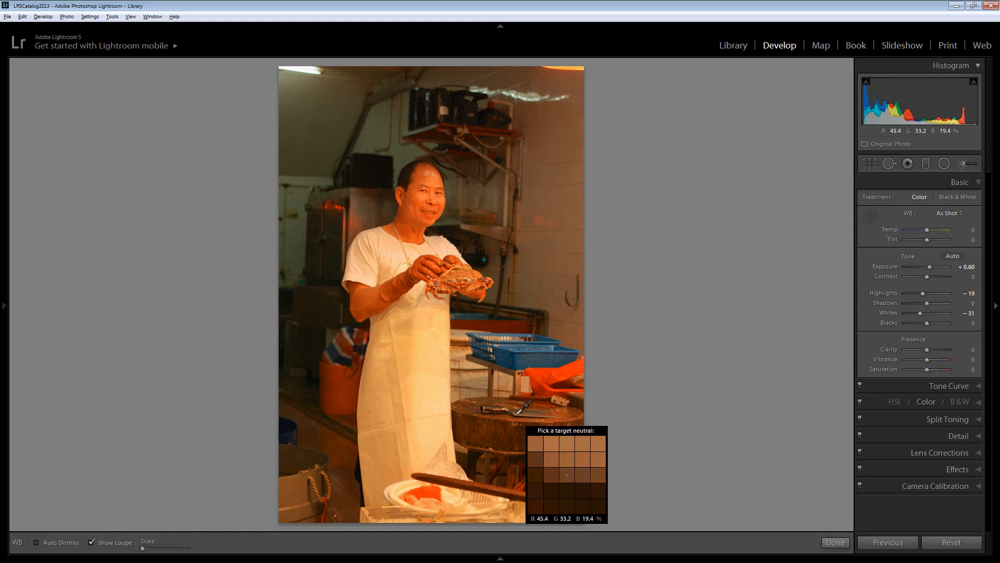
mouse_move(367, 258)
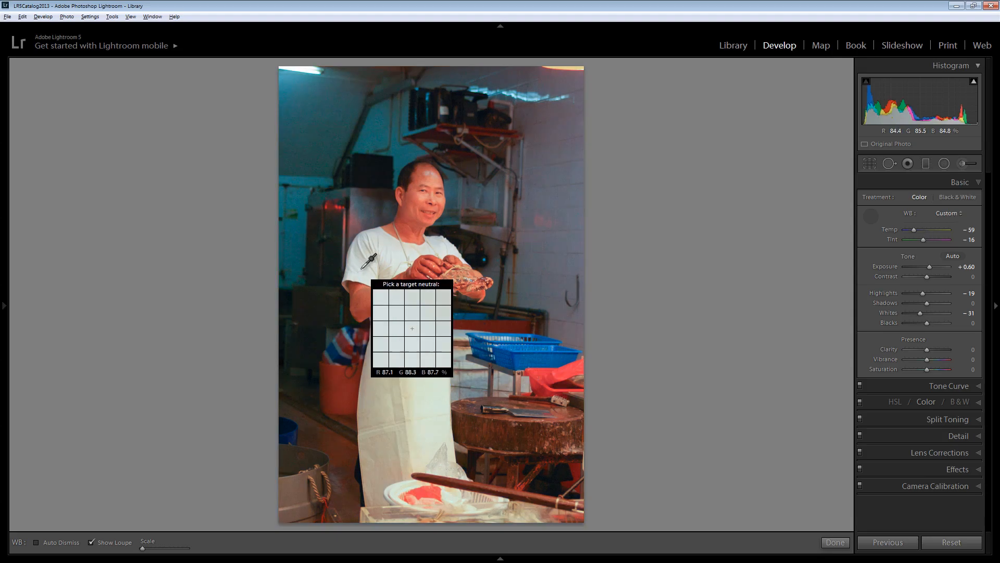
mouse_move(387, 349)
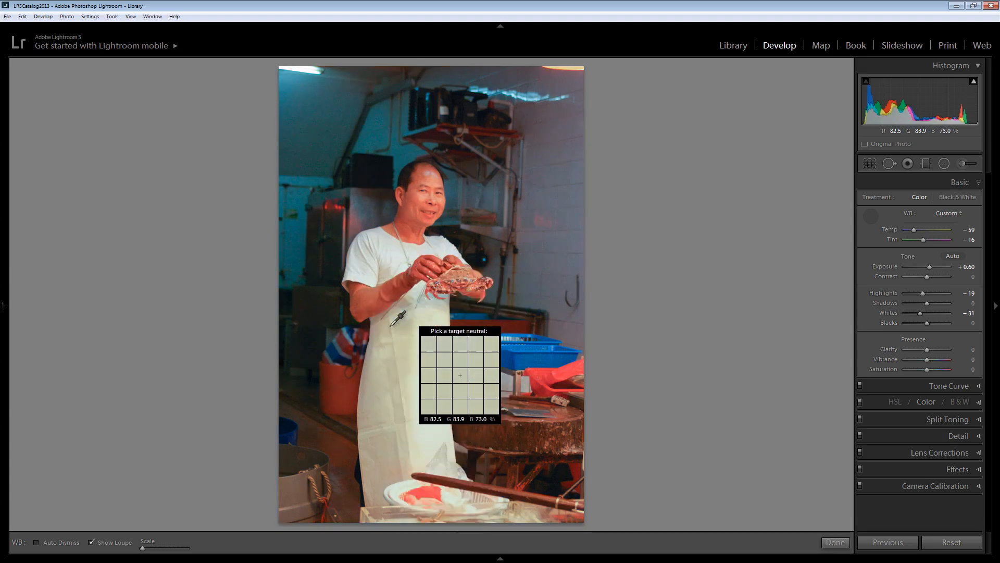
mouse_move(360, 318)
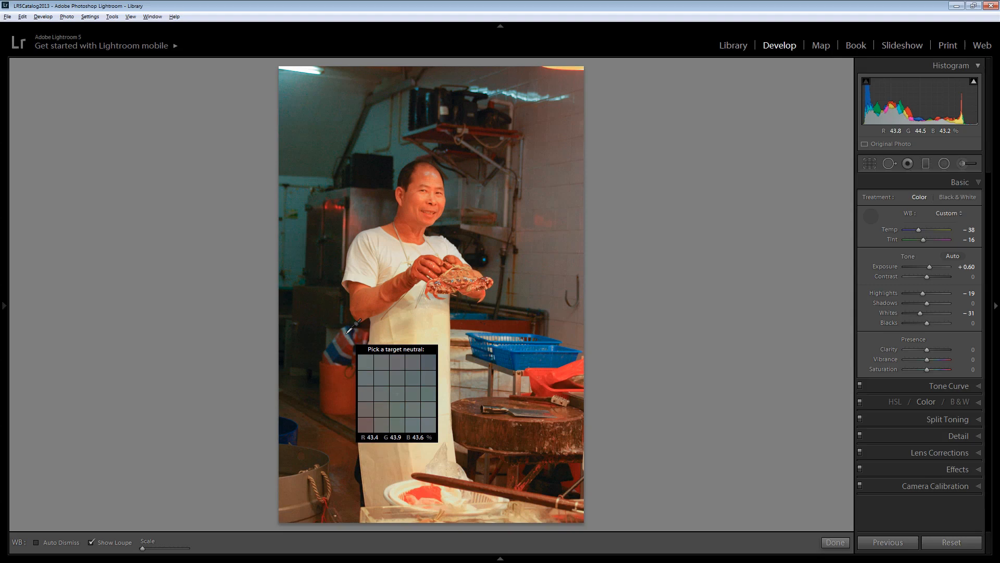
mouse_move(339, 344)
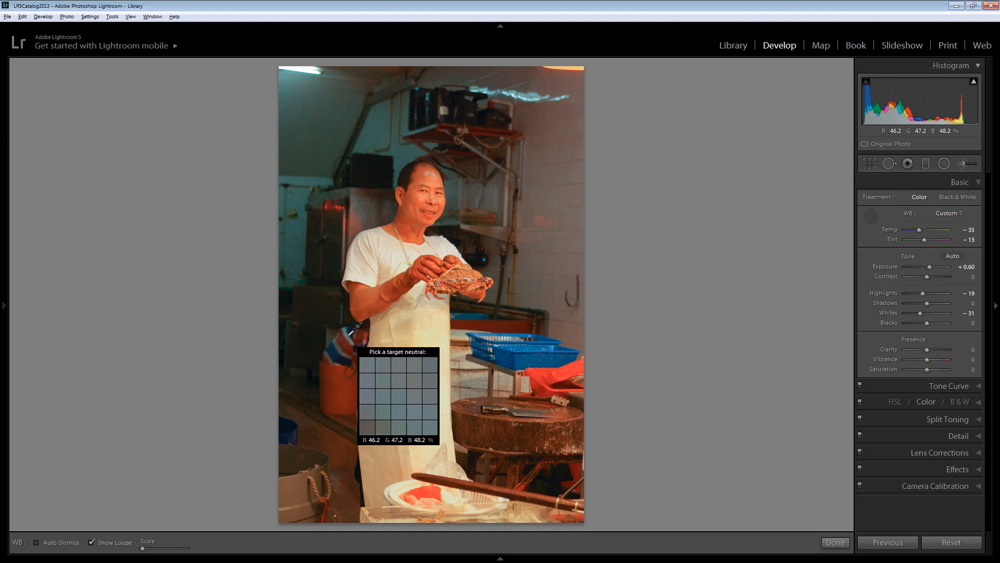
mouse_move(413, 399)
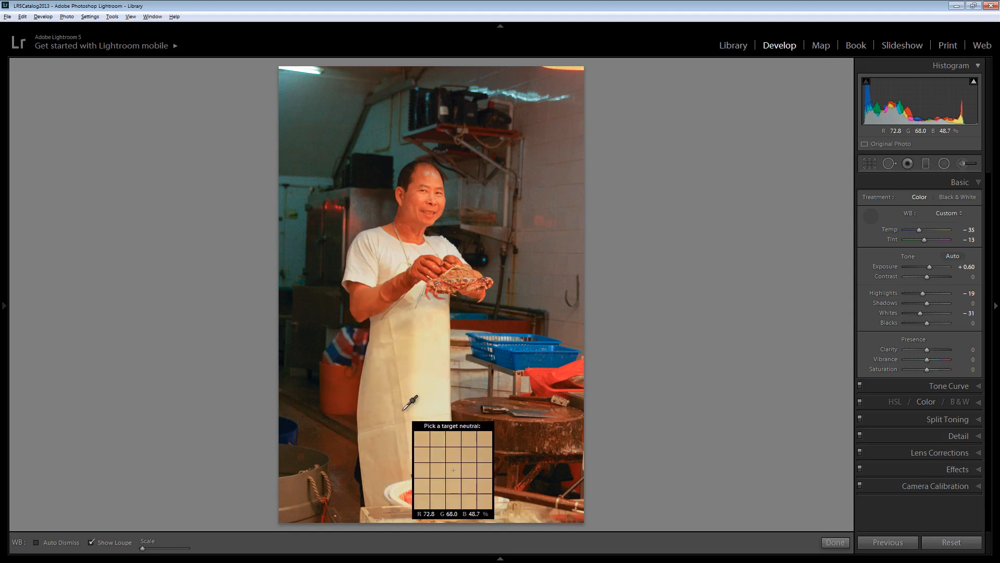
mouse_move(354, 341)
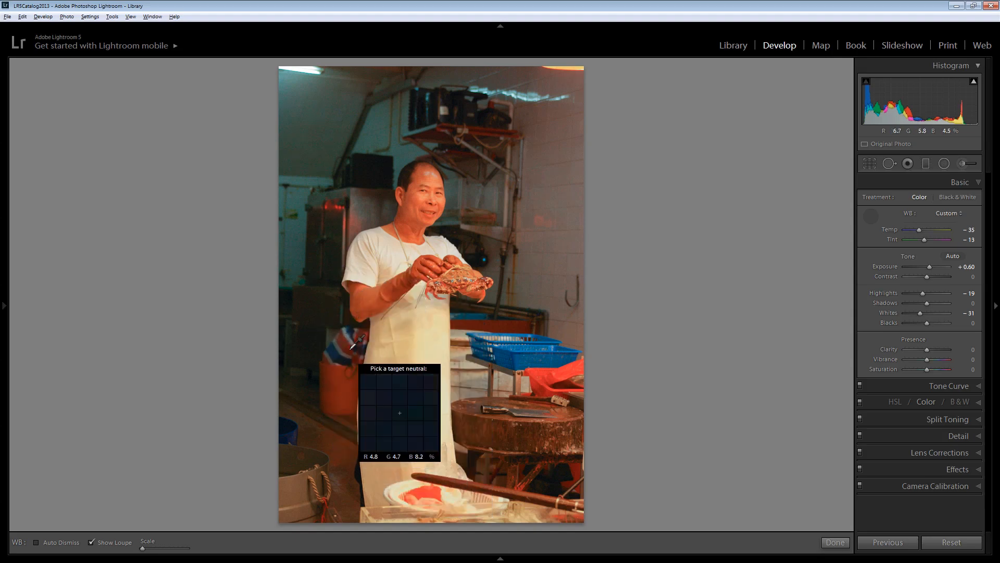
mouse_move(424, 335)
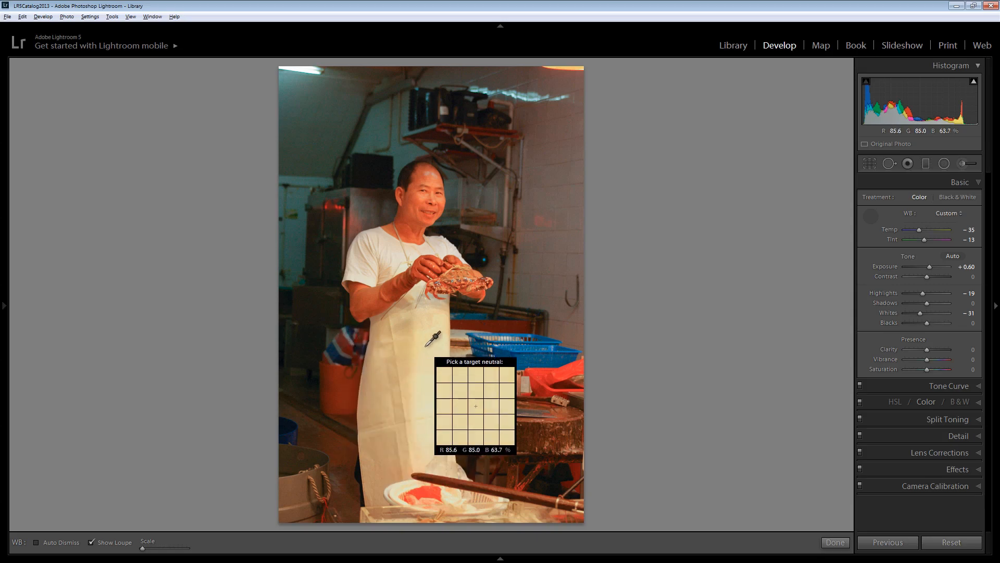
mouse_move(472, 423)
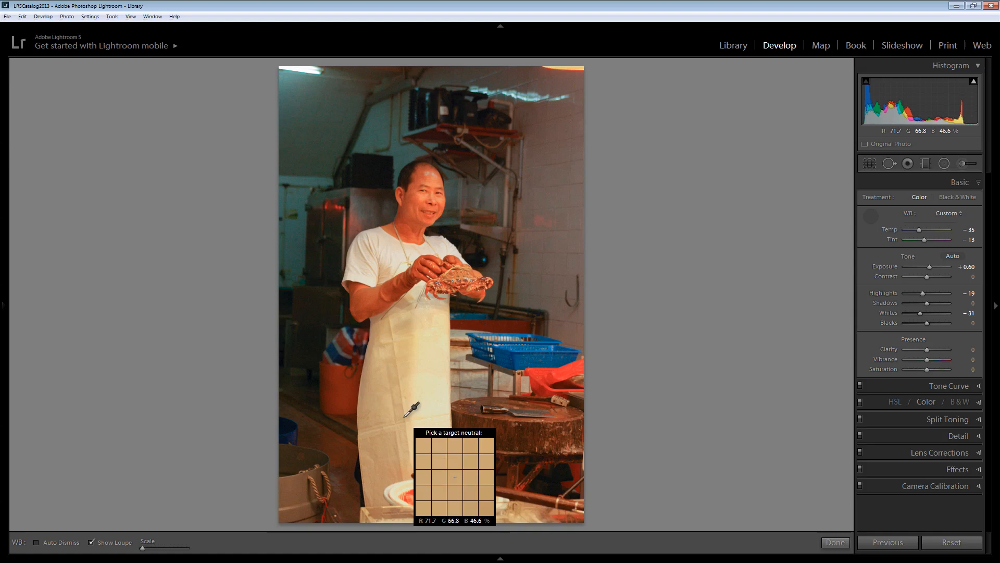
mouse_move(763, 268)
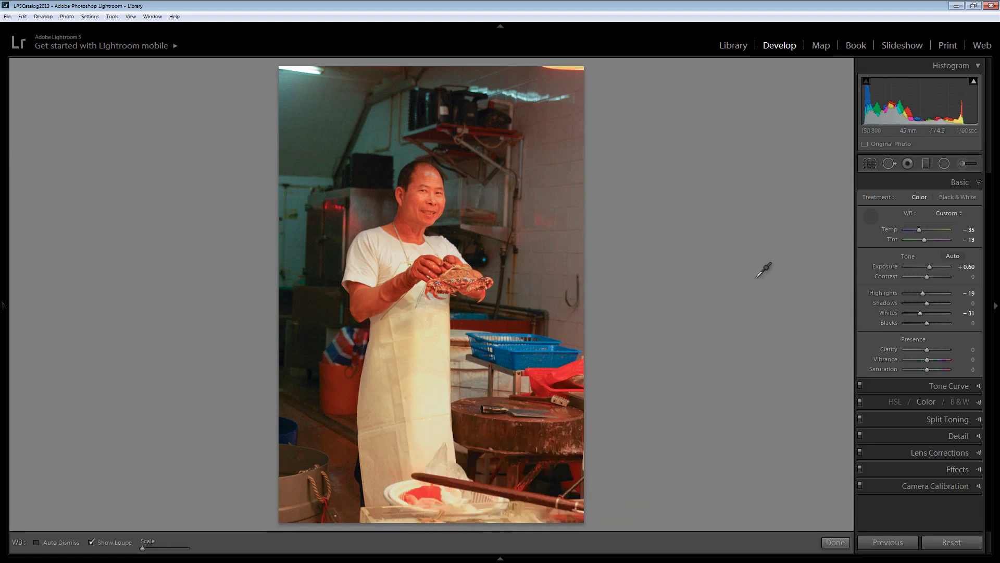
mouse_move(872, 211)
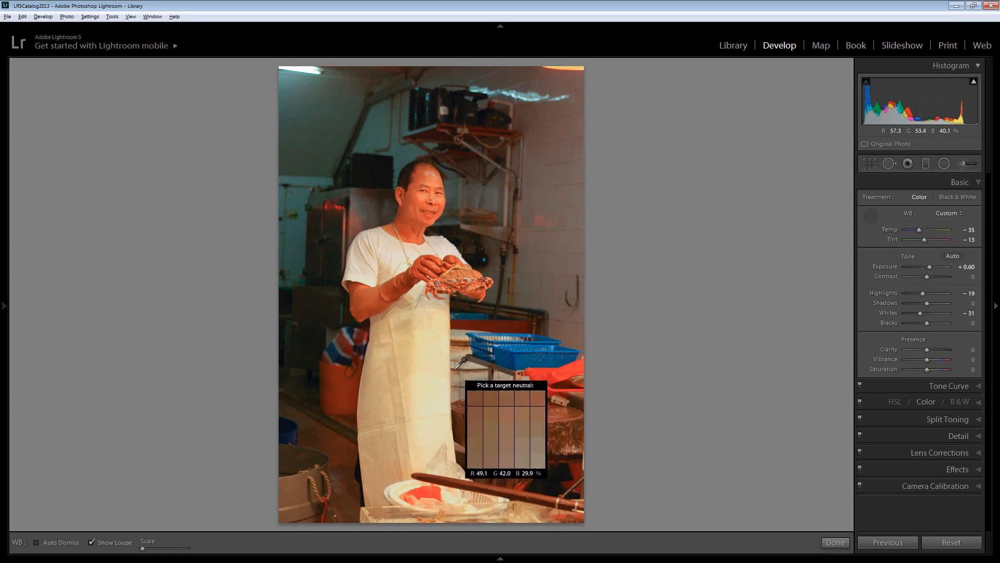
mouse_move(428, 349)
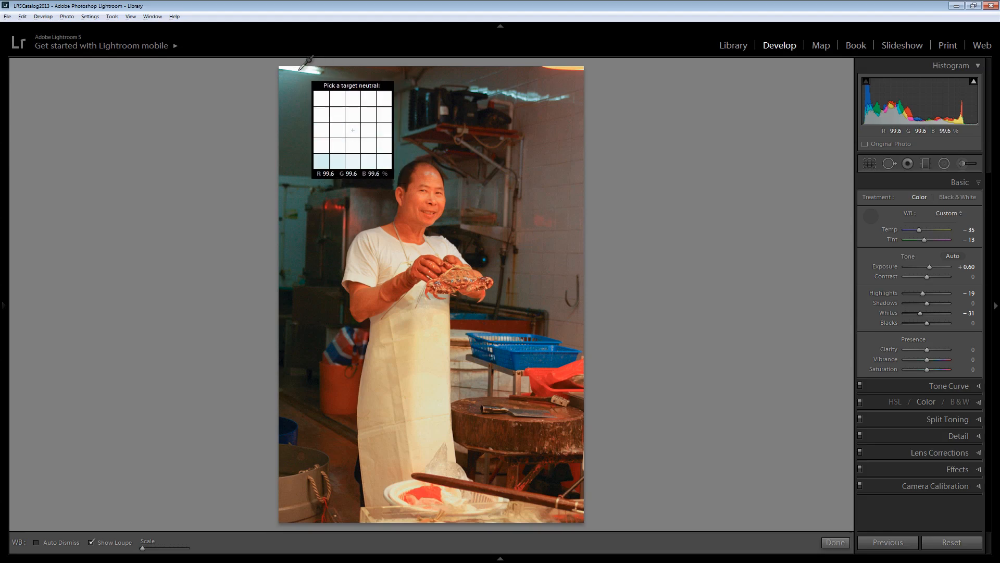
mouse_move(403, 366)
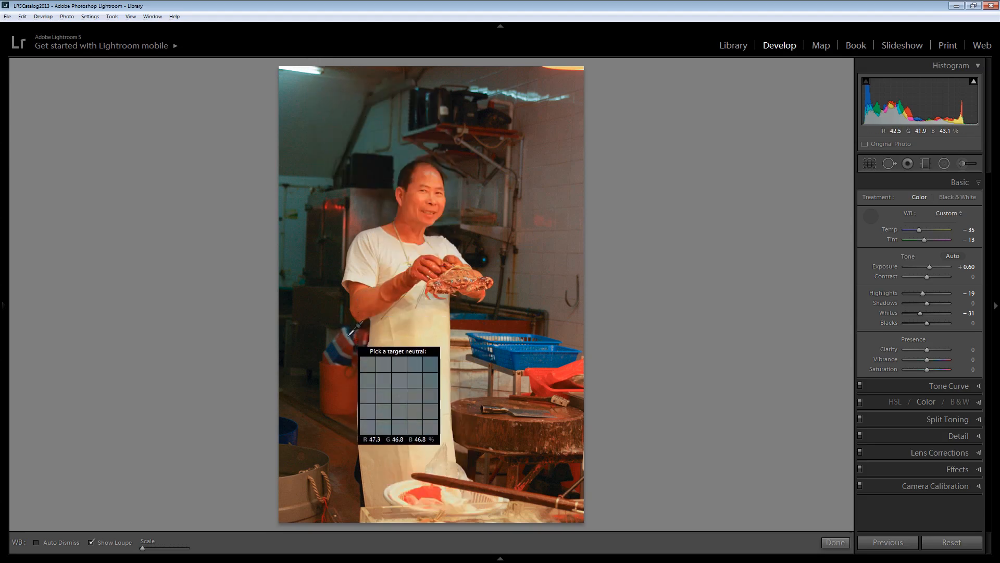
mouse_move(402, 397)
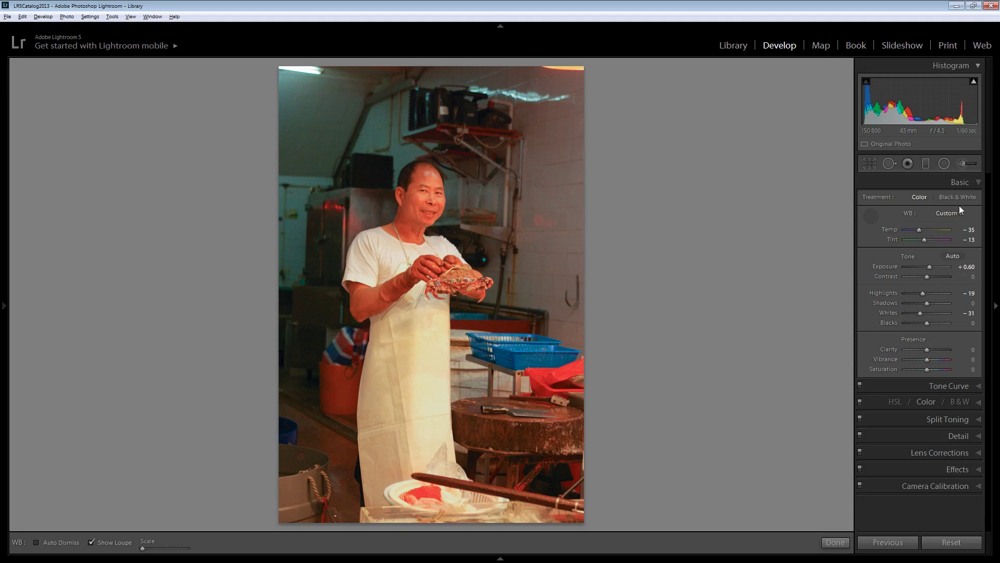
click(959, 181)
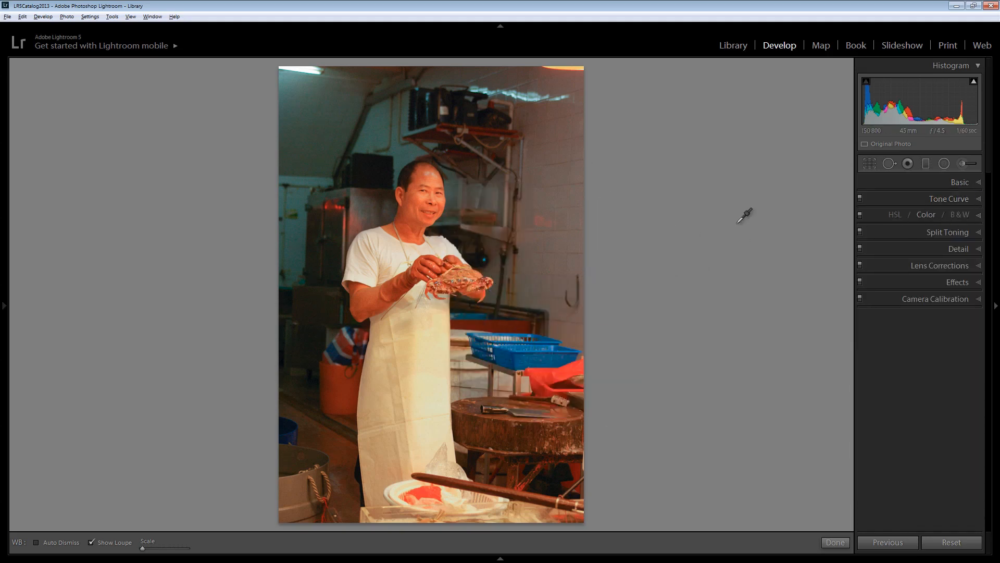
Collapse the Basic panel and expand the HSL / Color / B&W panel
click(958, 182)
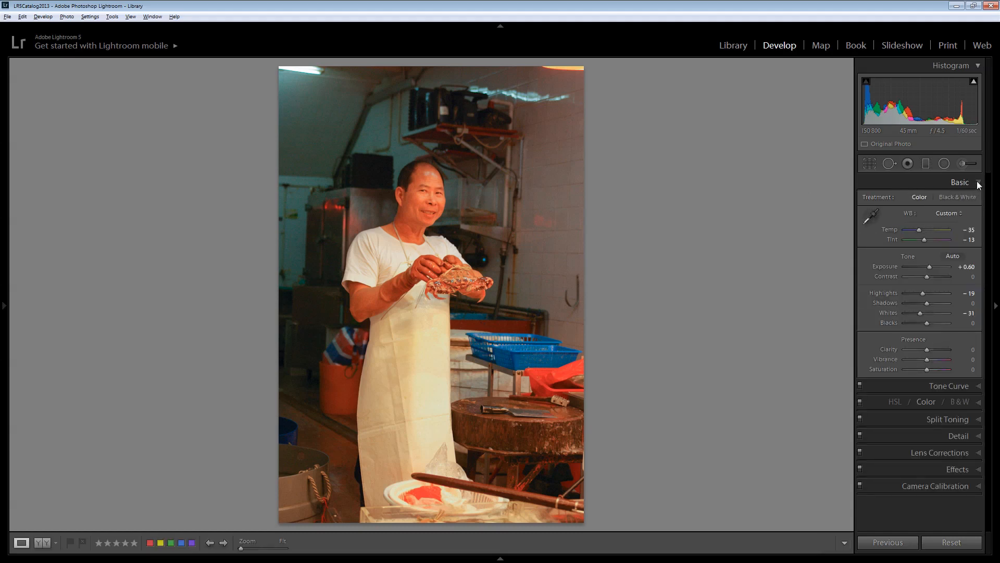
click(960, 181)
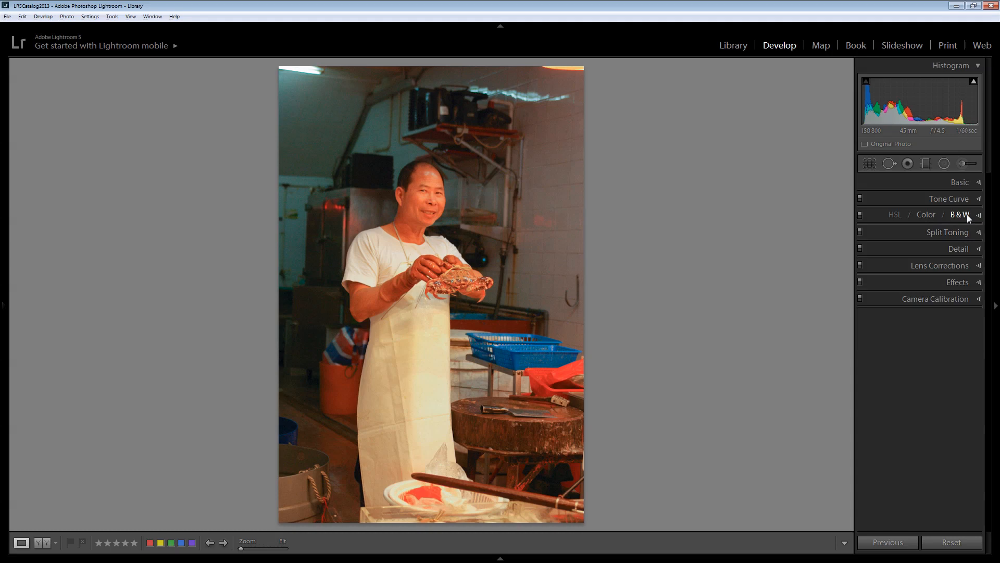
click(895, 213)
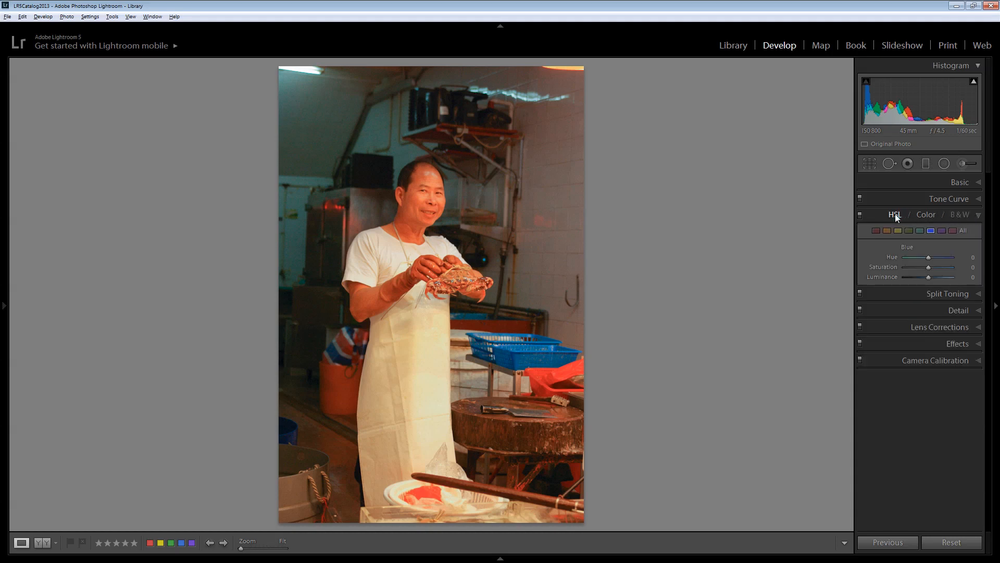
Show the HSL sliders in the All view for every colour range
click(900, 230)
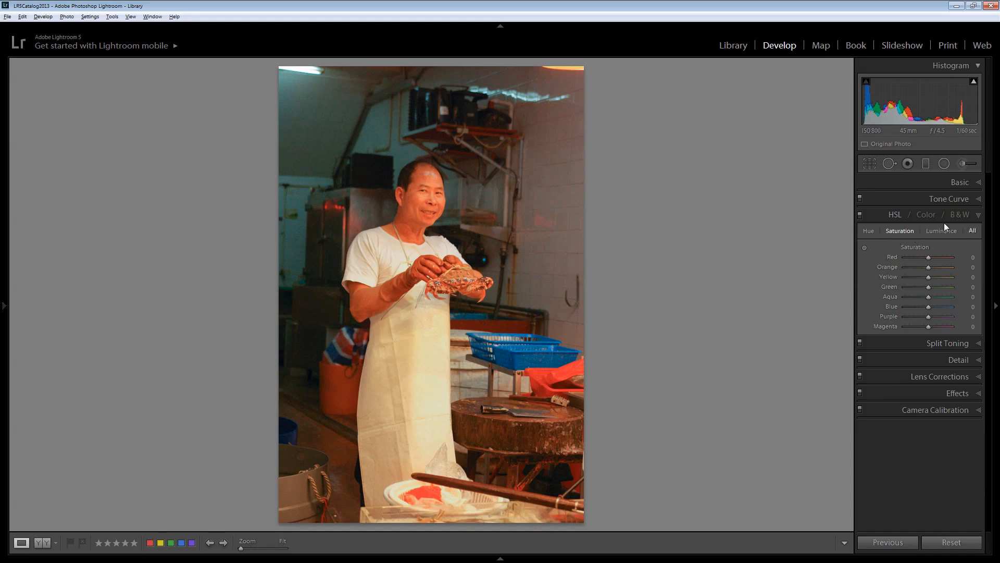
click(972, 231)
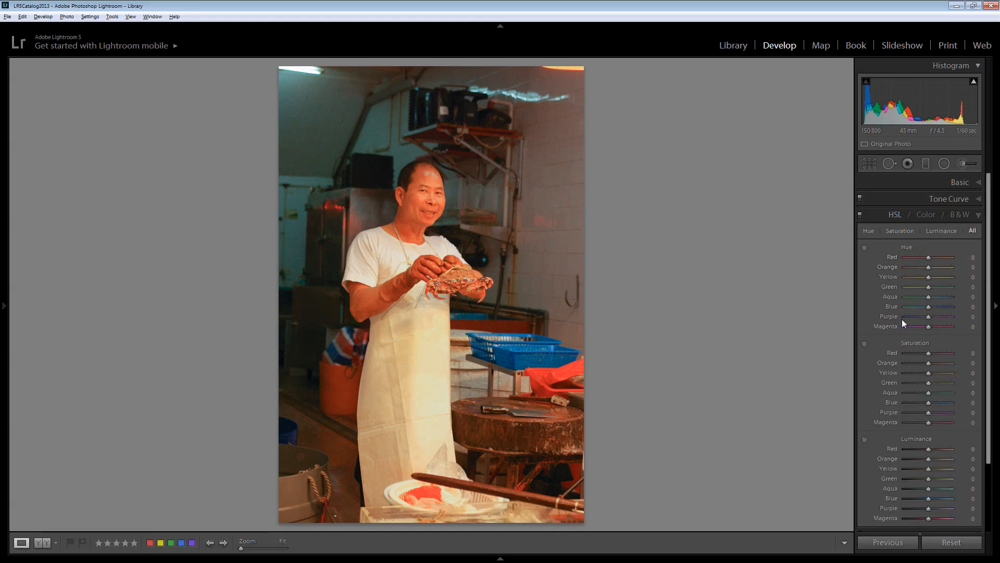
mouse_move(902, 507)
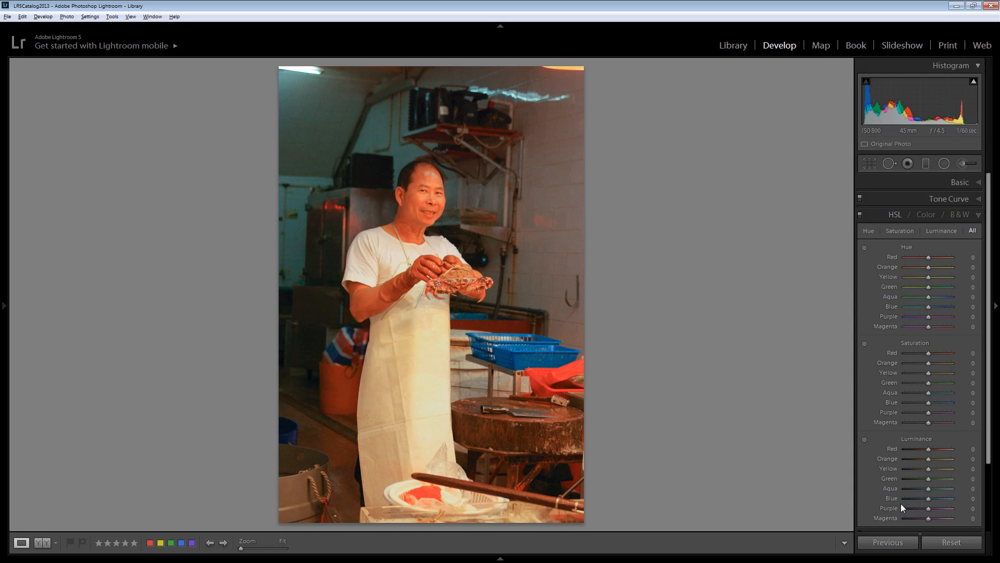
mouse_move(910, 288)
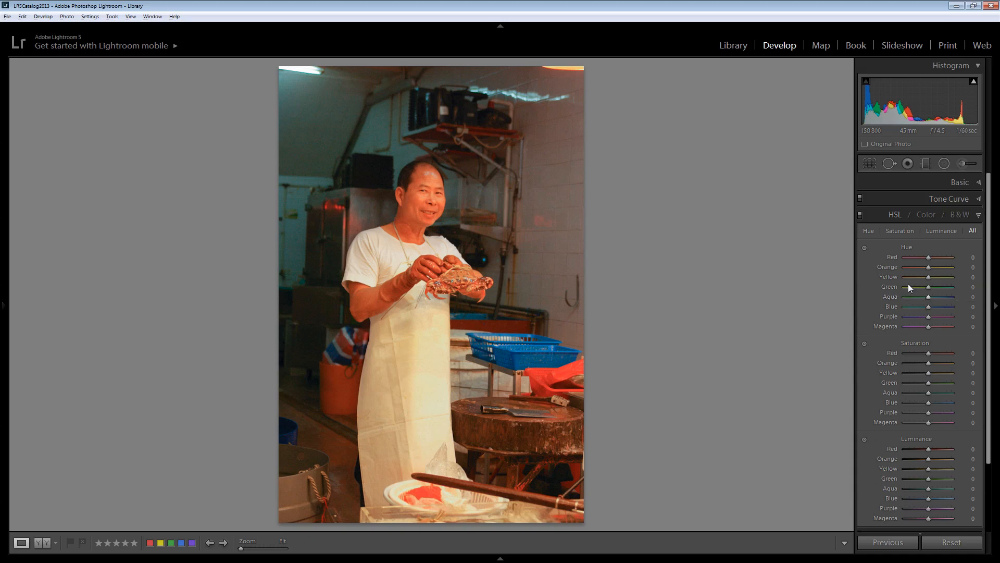
mouse_move(899, 267)
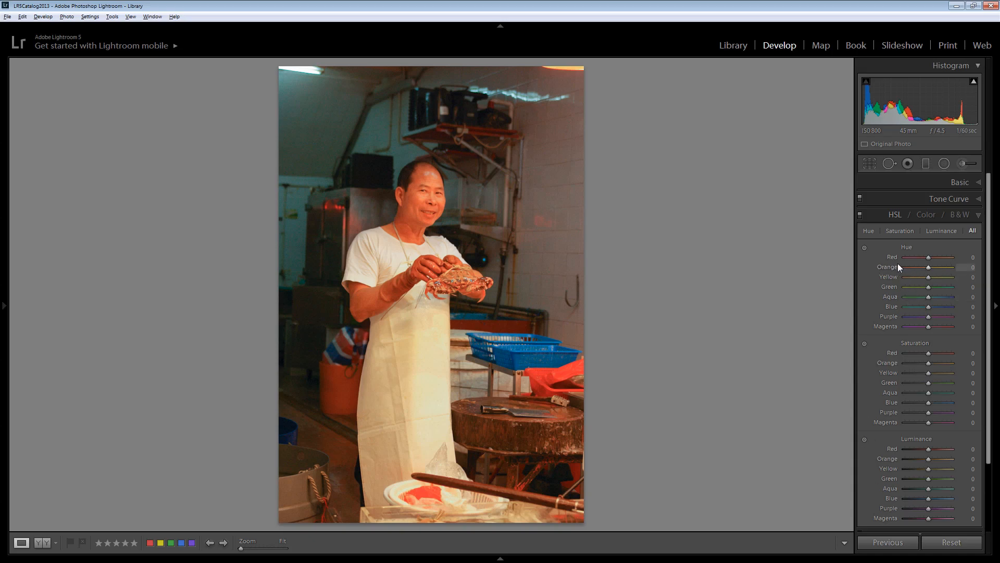
mouse_move(913, 277)
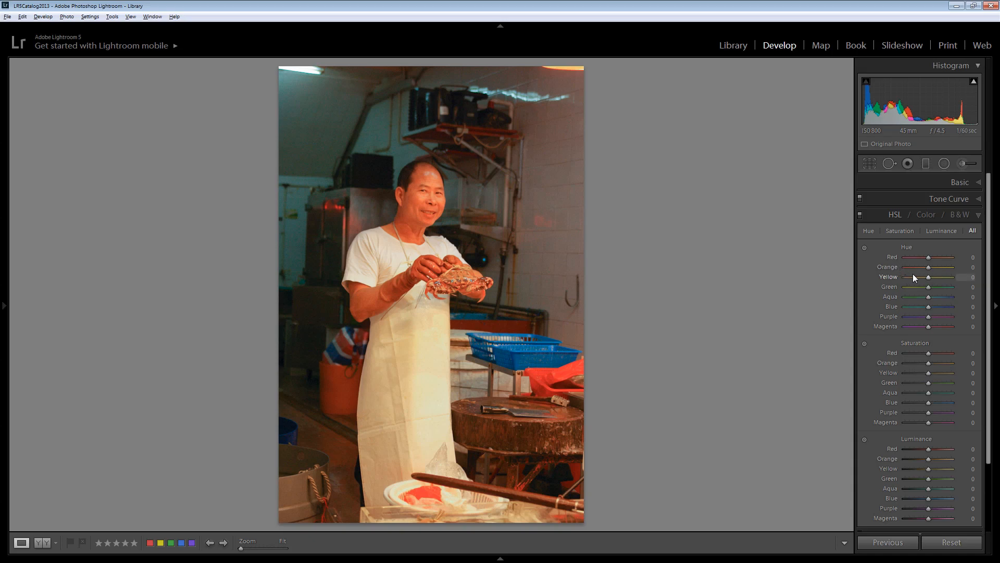
mouse_move(907, 366)
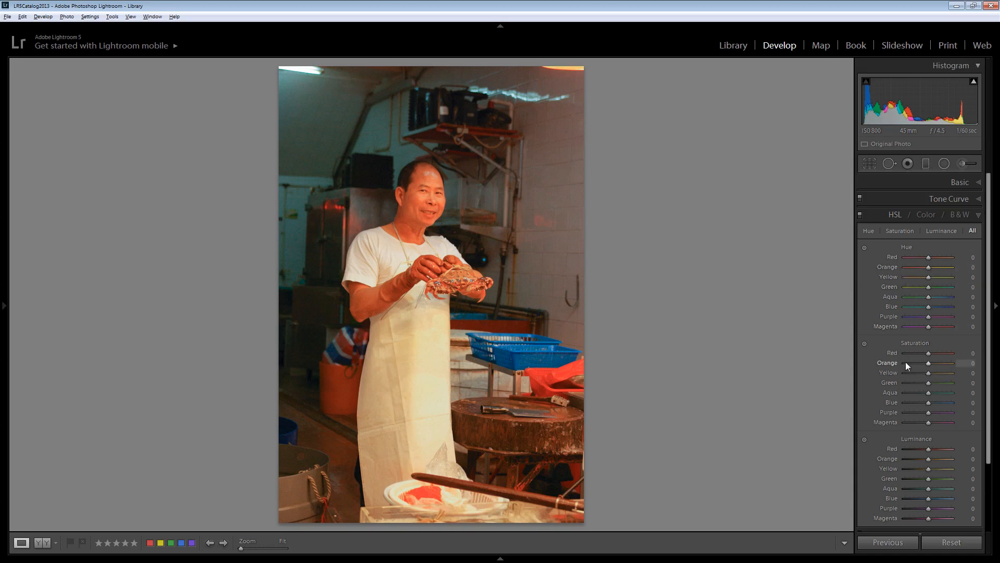
mouse_move(932, 454)
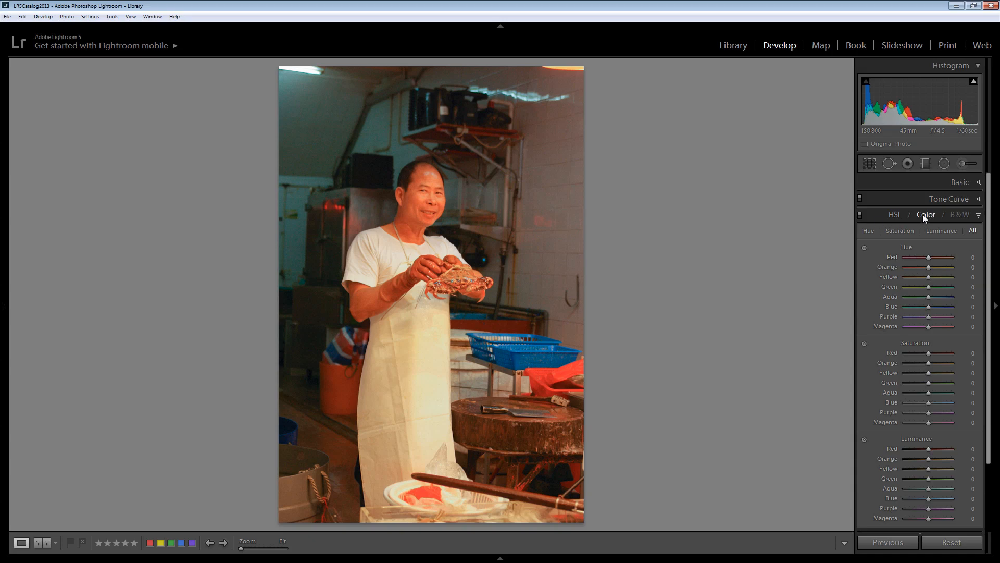
Select Orange in the single-colour HSL view and set hue +11, saturation −18, luminance +24
click(926, 214)
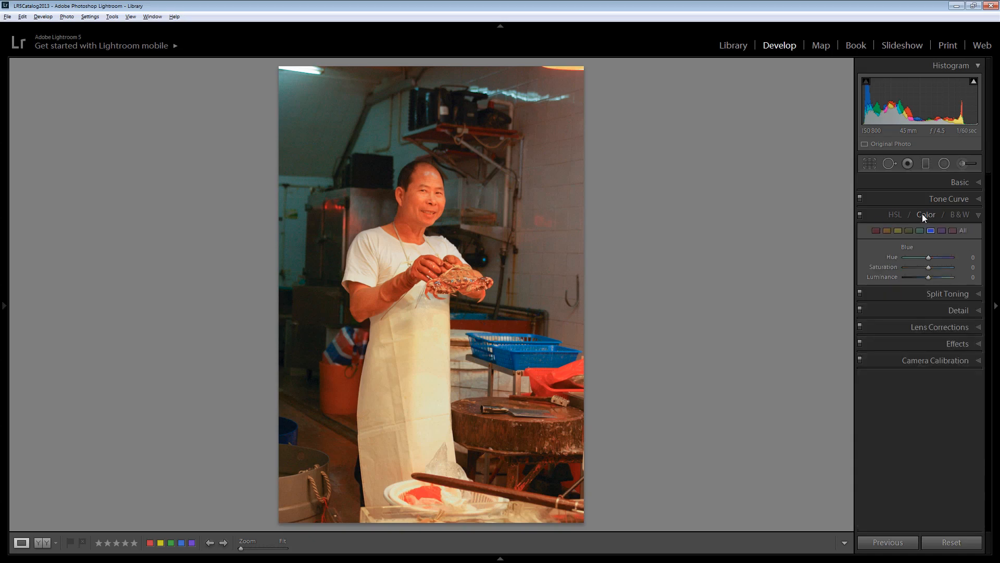
mouse_move(883, 239)
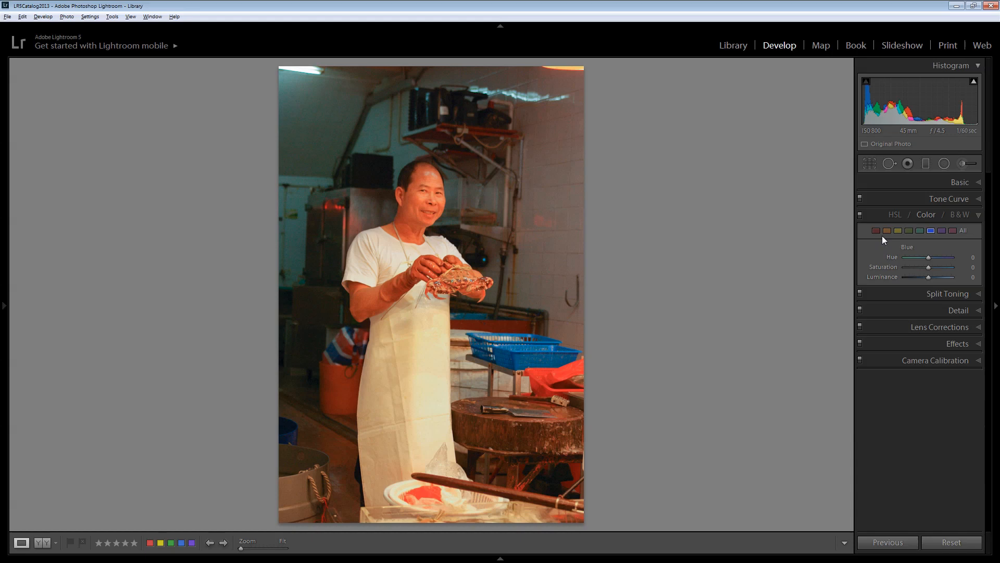
click(886, 231)
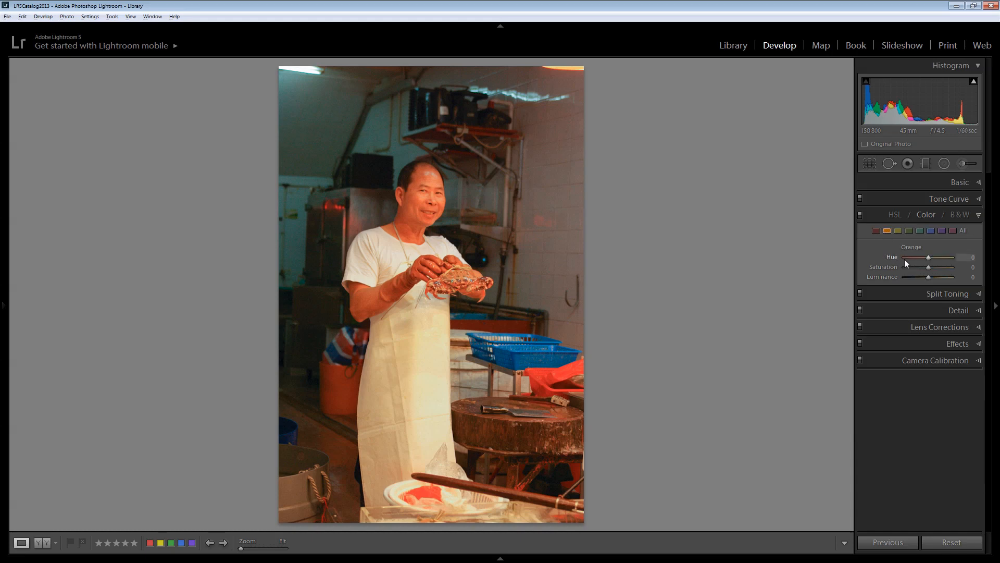
mouse_move(896, 281)
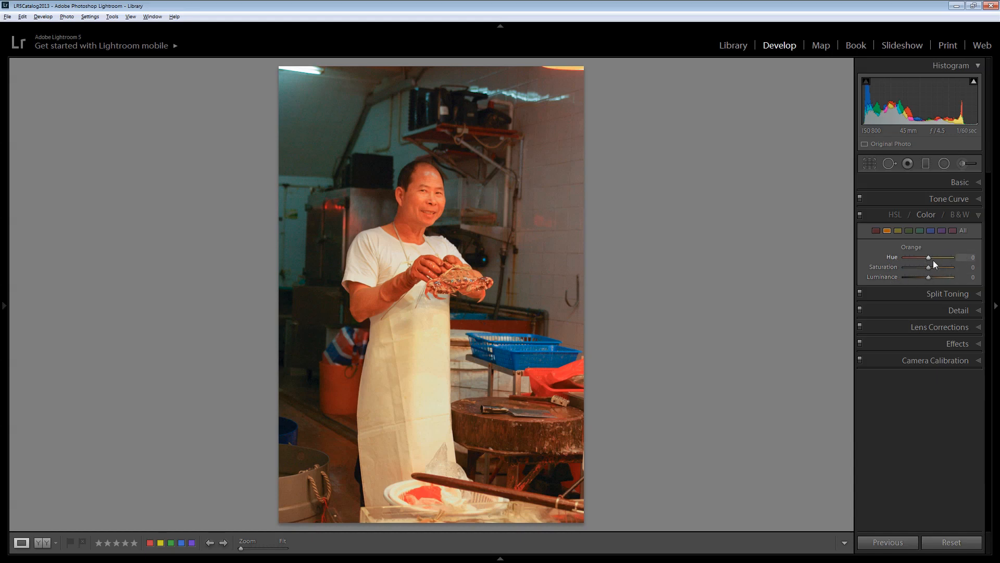
mouse_move(907, 258)
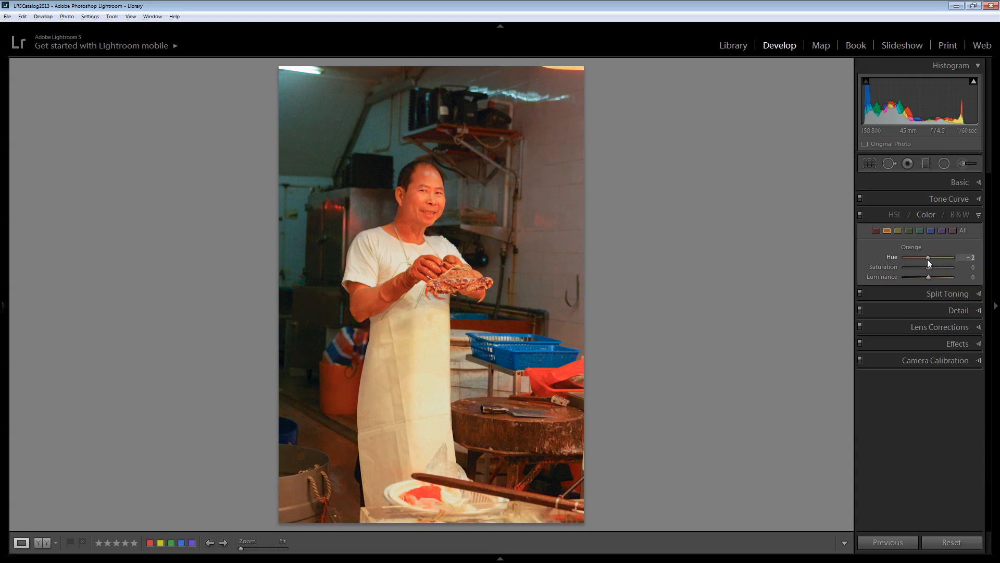
double_click(968, 256)
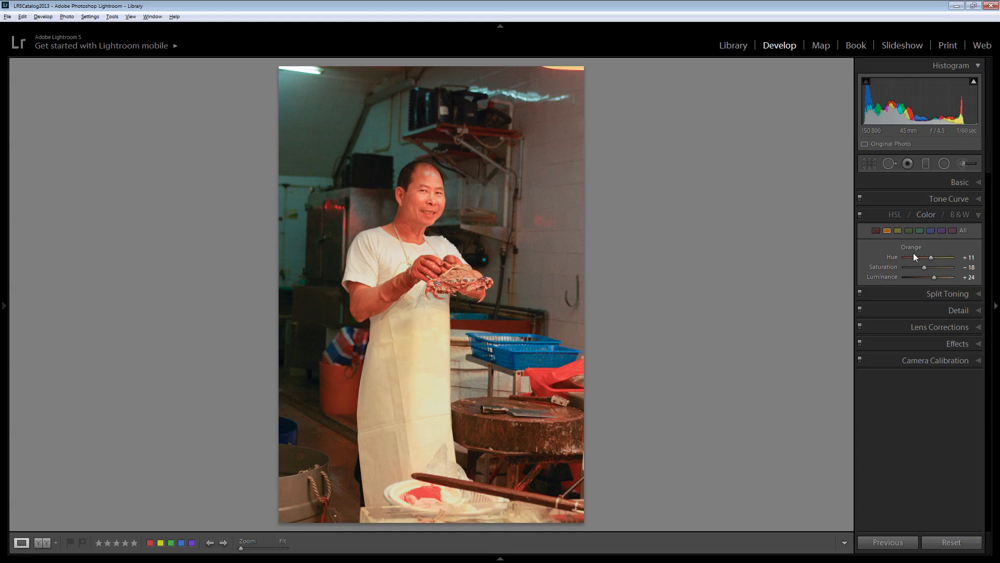
mouse_move(348, 379)
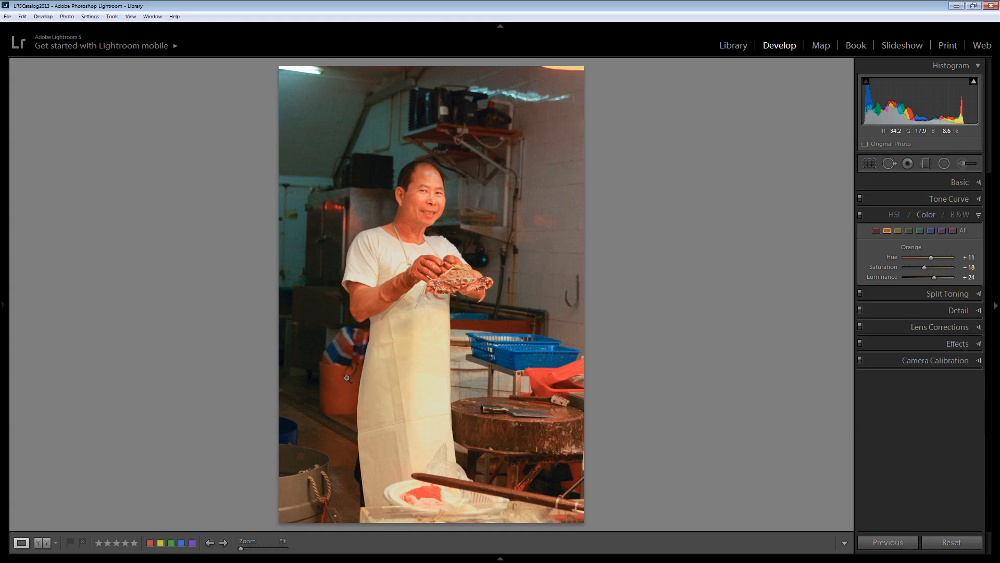
mouse_move(342, 383)
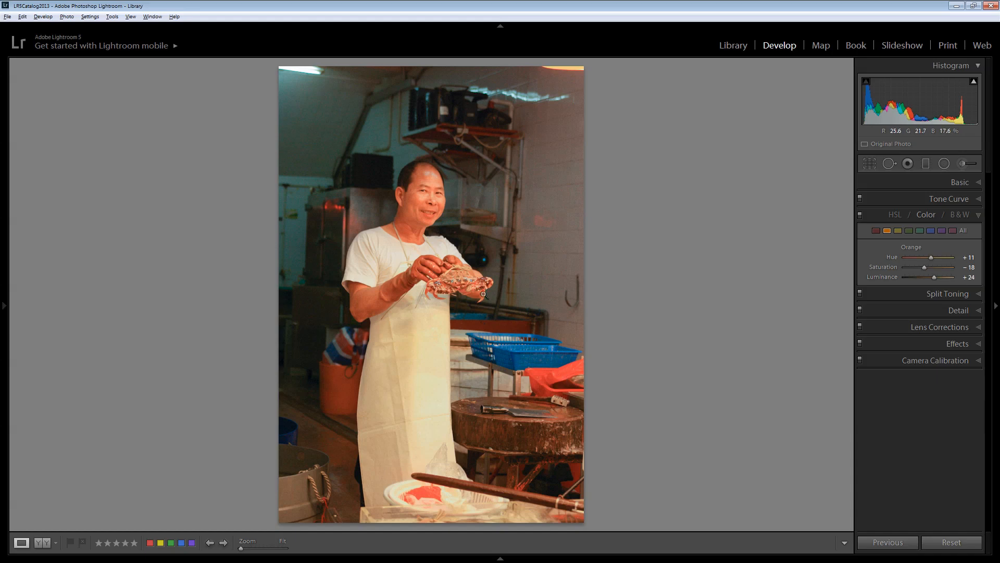
mouse_move(467, 297)
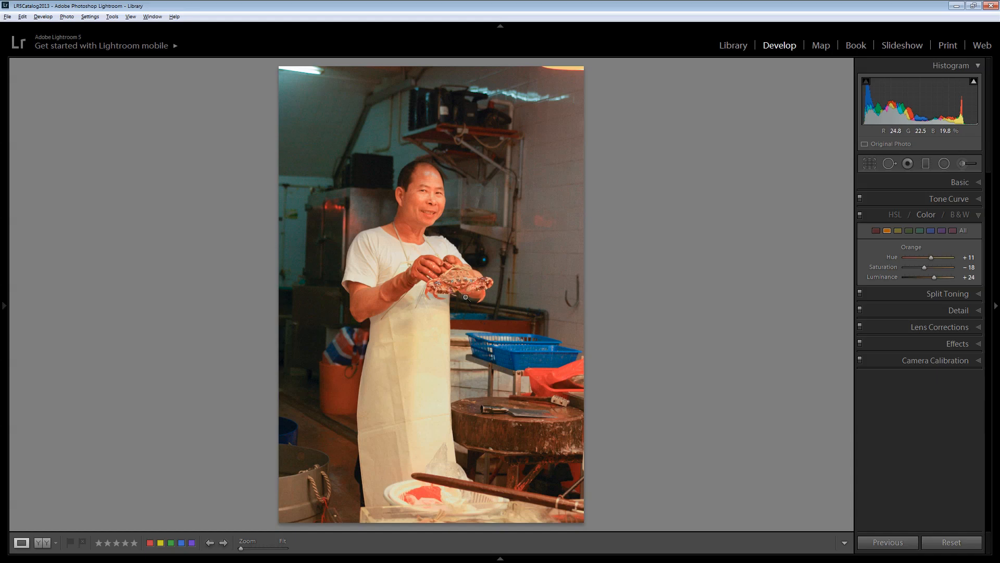
mouse_move(454, 507)
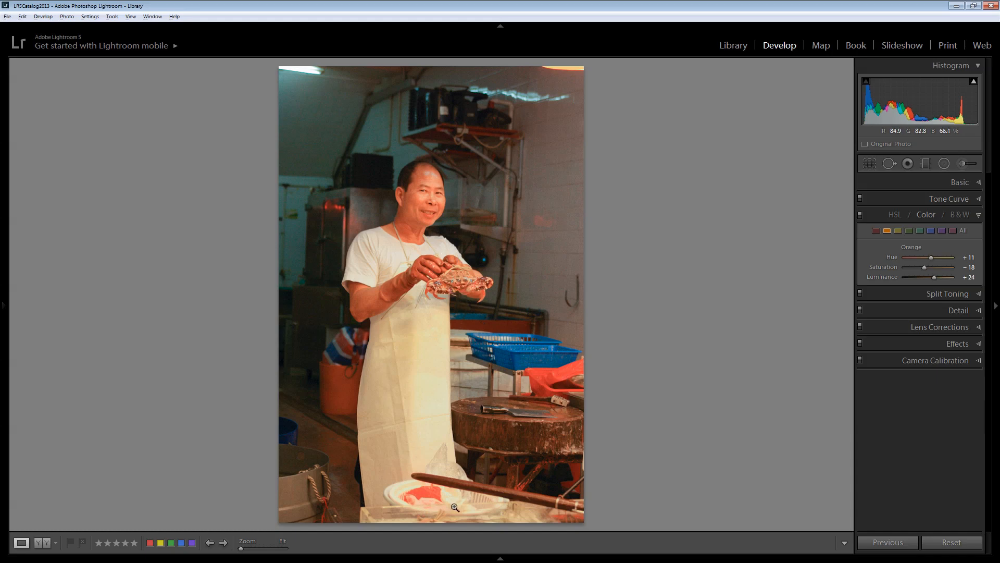
mouse_move(554, 375)
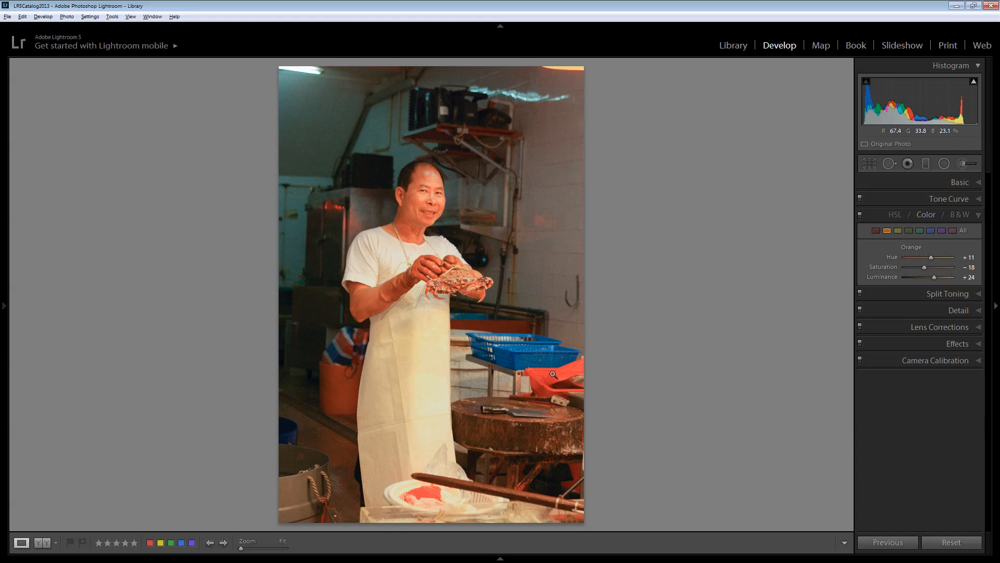
mouse_move(313, 424)
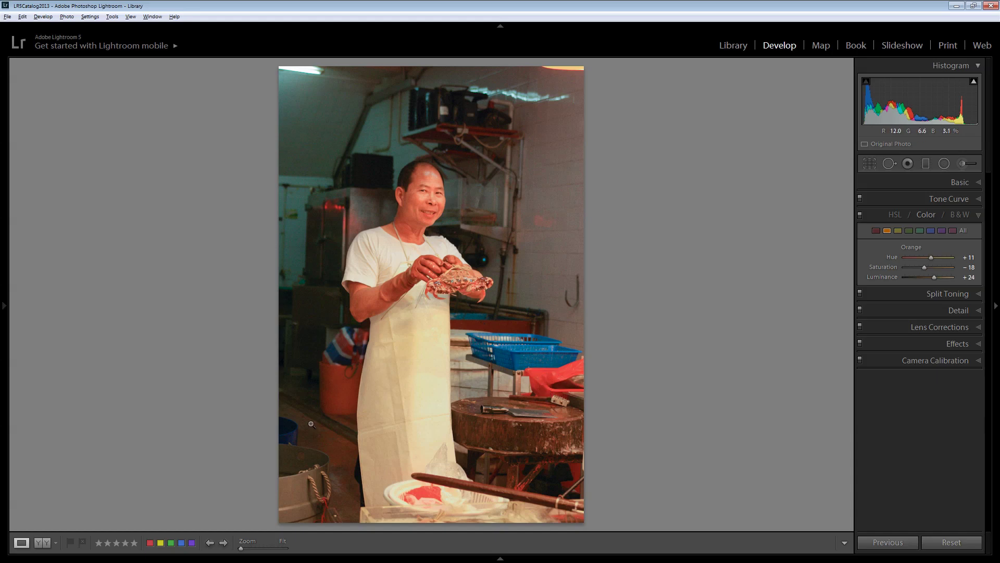
mouse_move(335, 372)
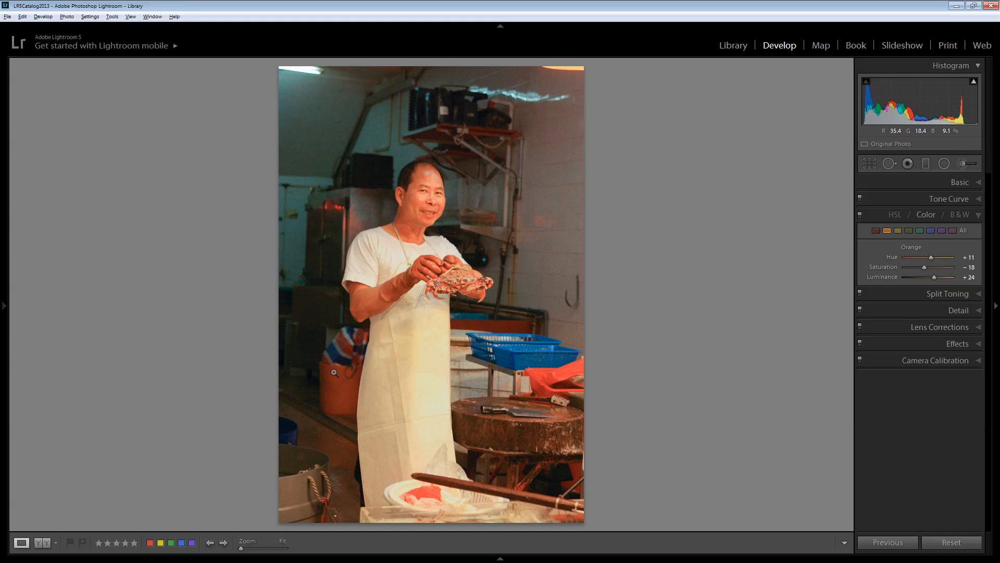
mouse_move(330, 396)
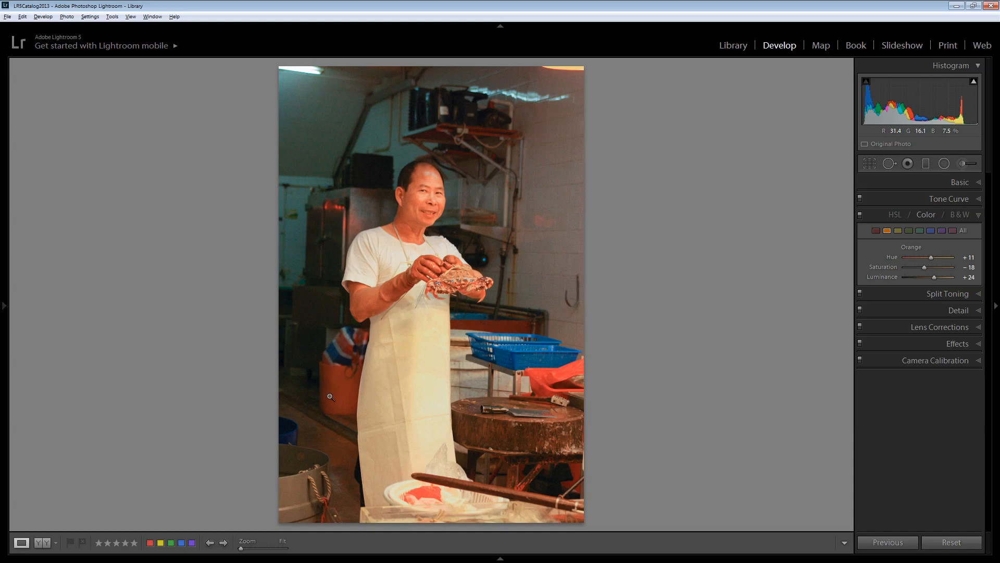
mouse_move(100, 429)
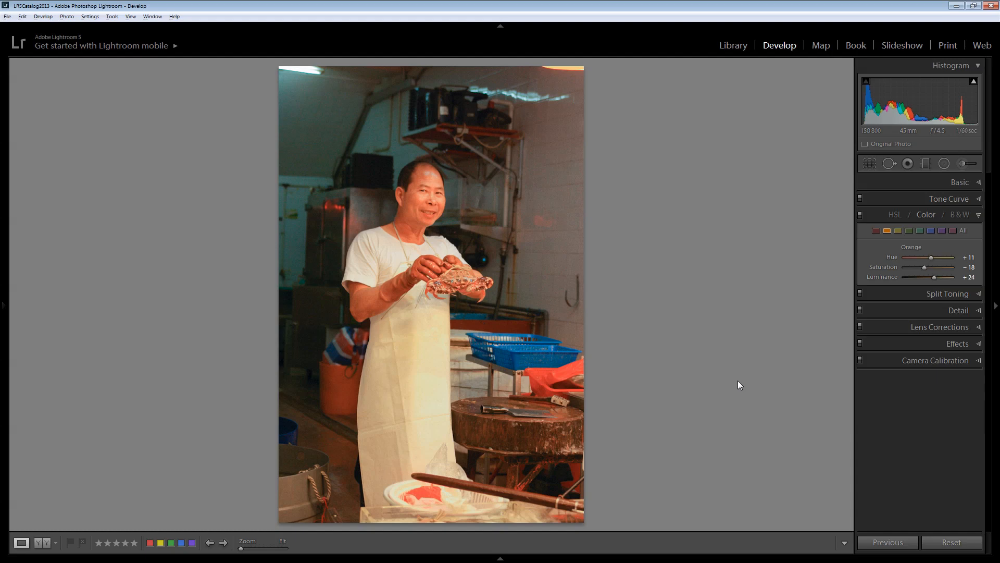
mouse_move(657, 398)
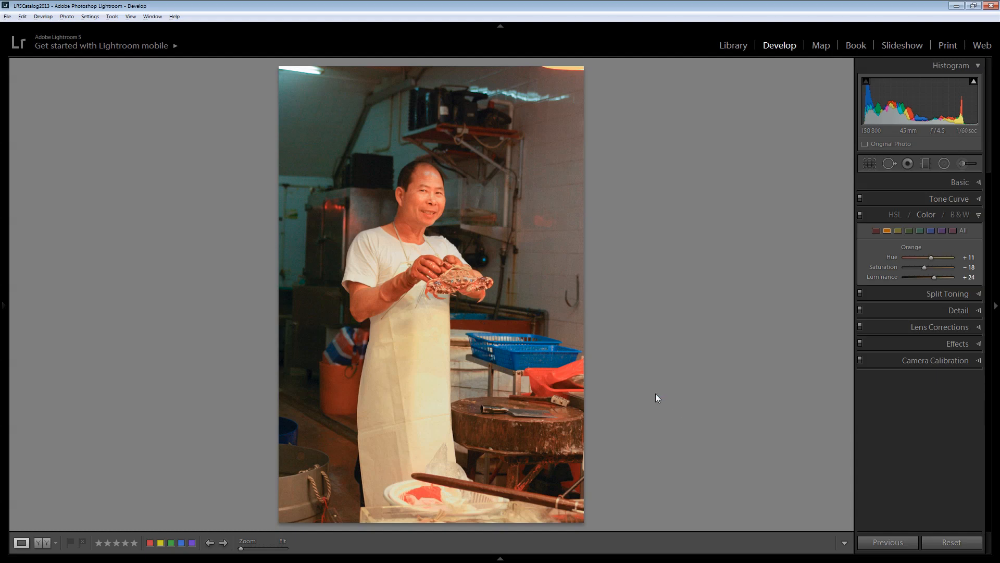
mouse_move(313, 379)
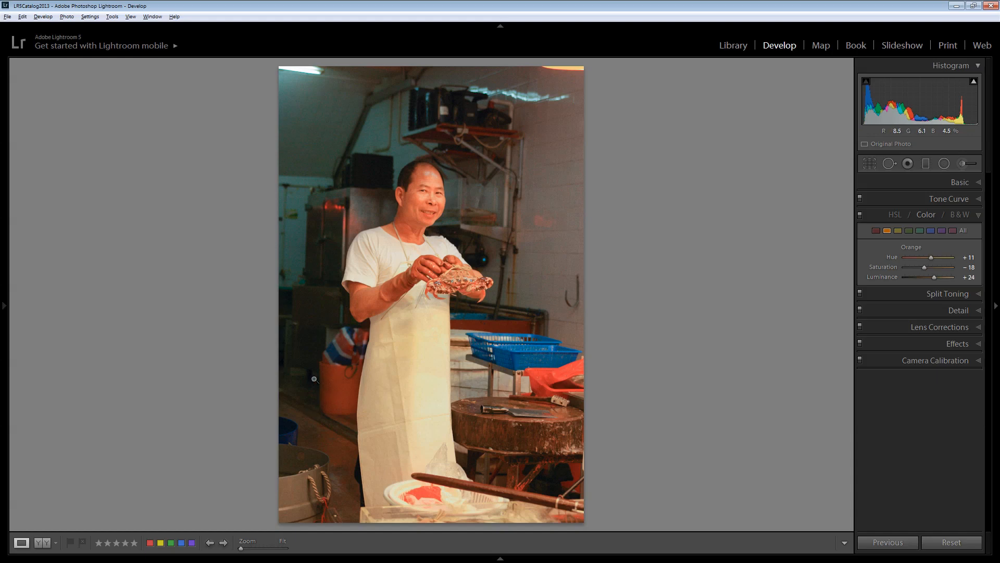
mouse_move(343, 367)
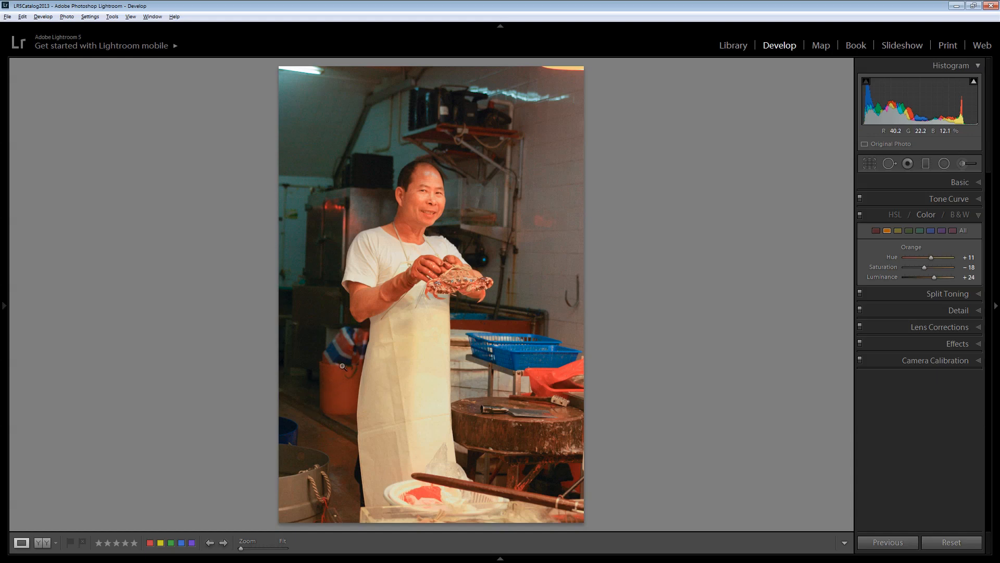
mouse_move(376, 396)
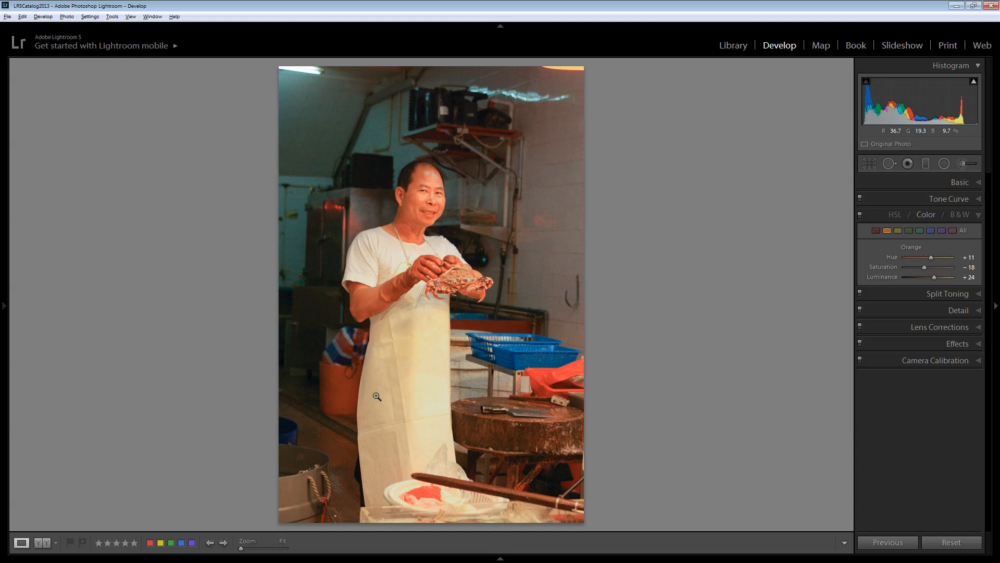
mouse_move(348, 397)
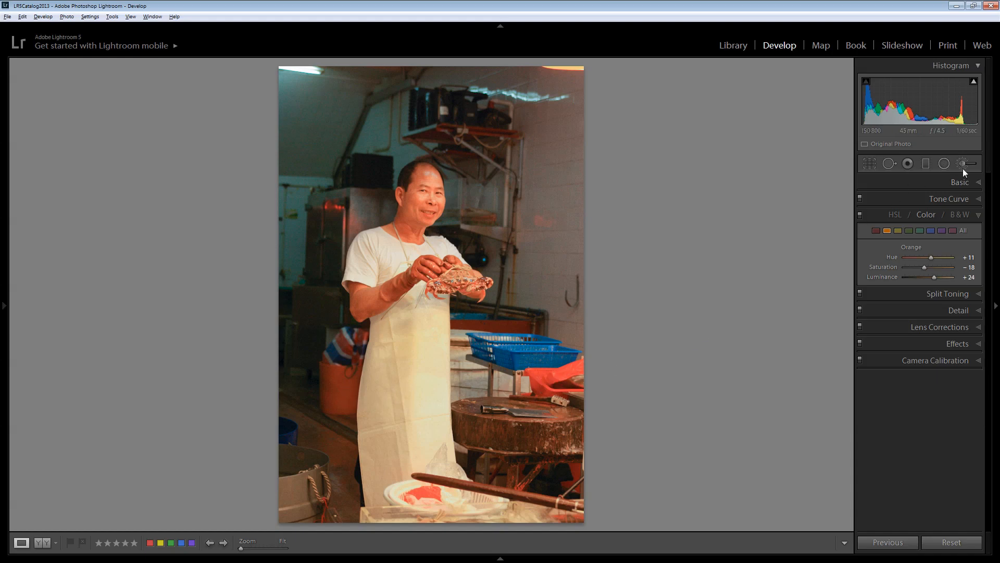
mouse_move(967, 163)
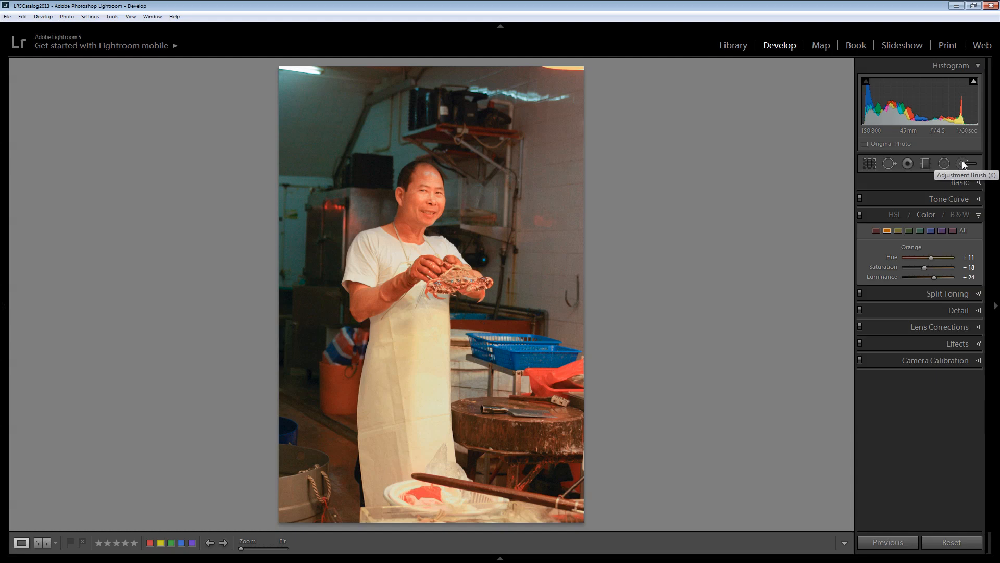
mouse_move(963, 163)
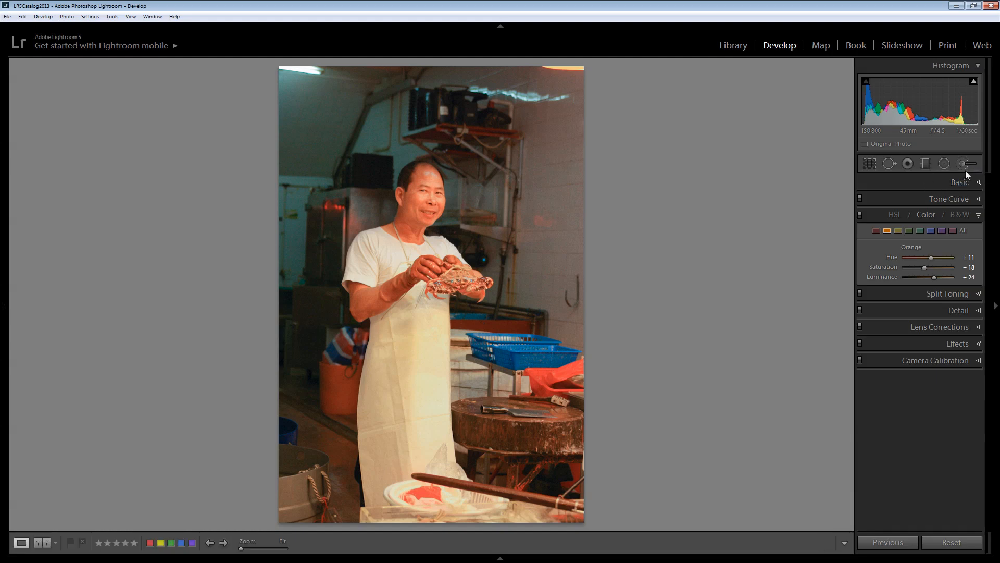
Activate the Adjustment Brush with exposure −1.52, size 7, feather 21 and auto mask
click(968, 163)
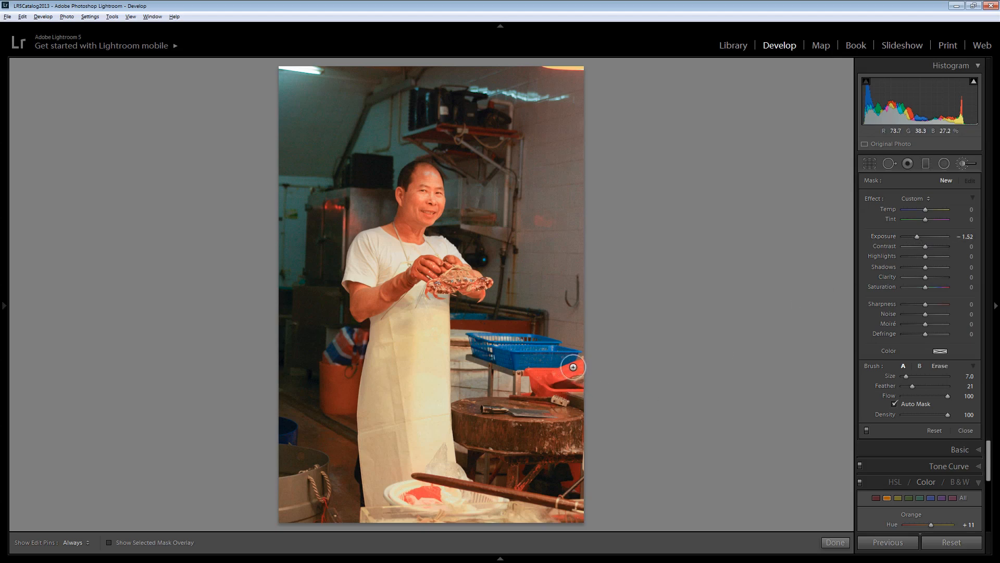
mouse_move(564, 381)
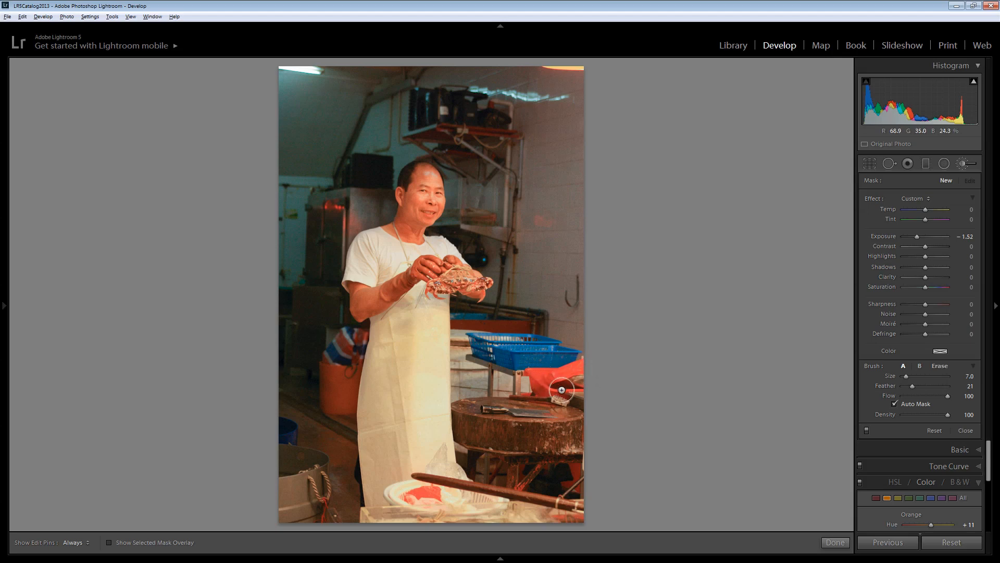
mouse_move(337, 391)
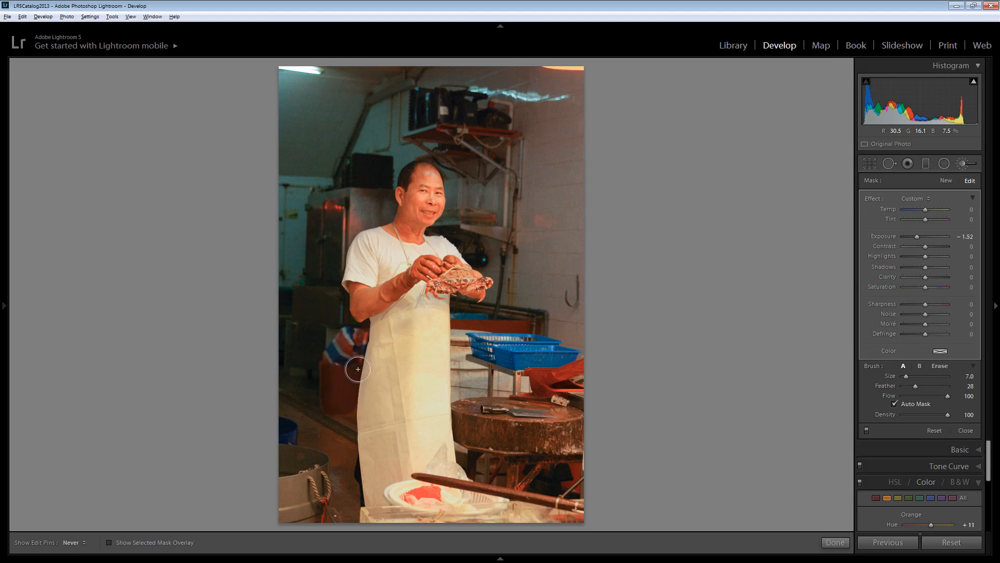
mouse_move(319, 374)
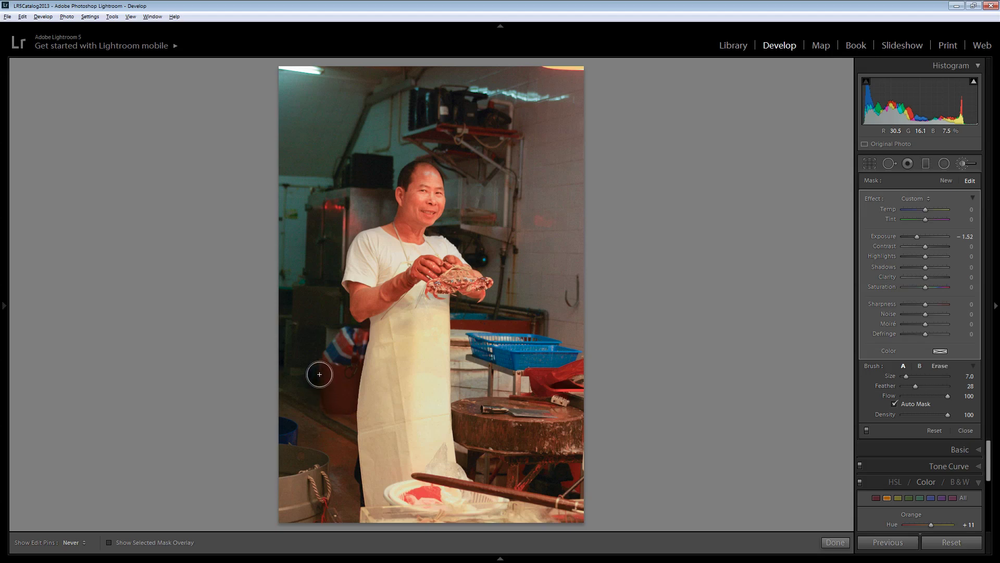
mouse_move(322, 404)
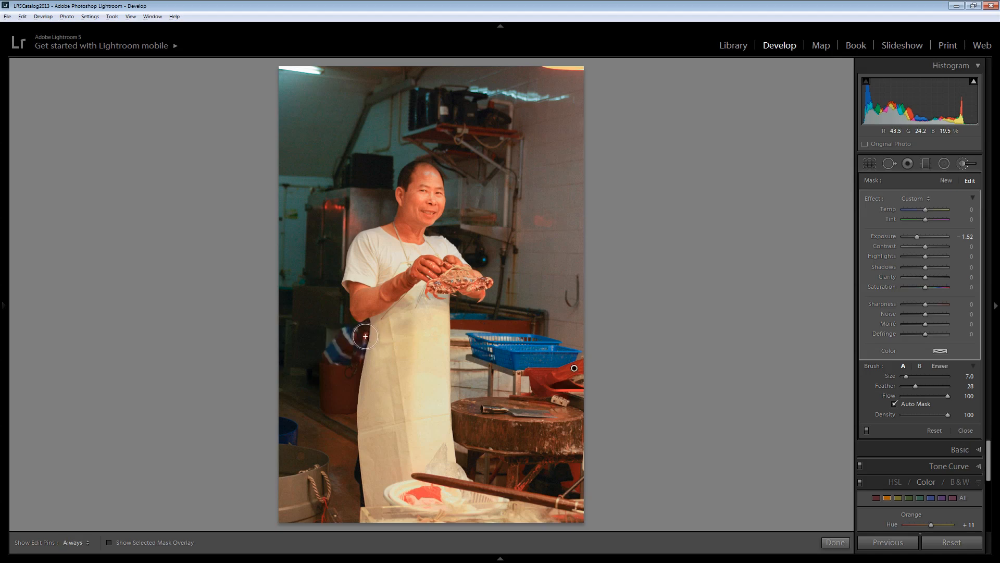
mouse_move(475, 468)
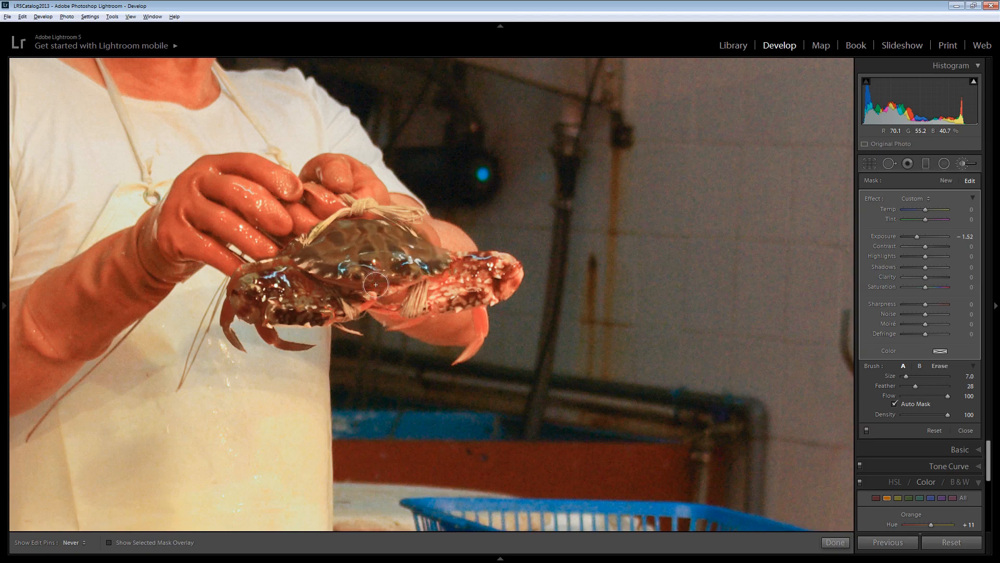
mouse_move(362, 309)
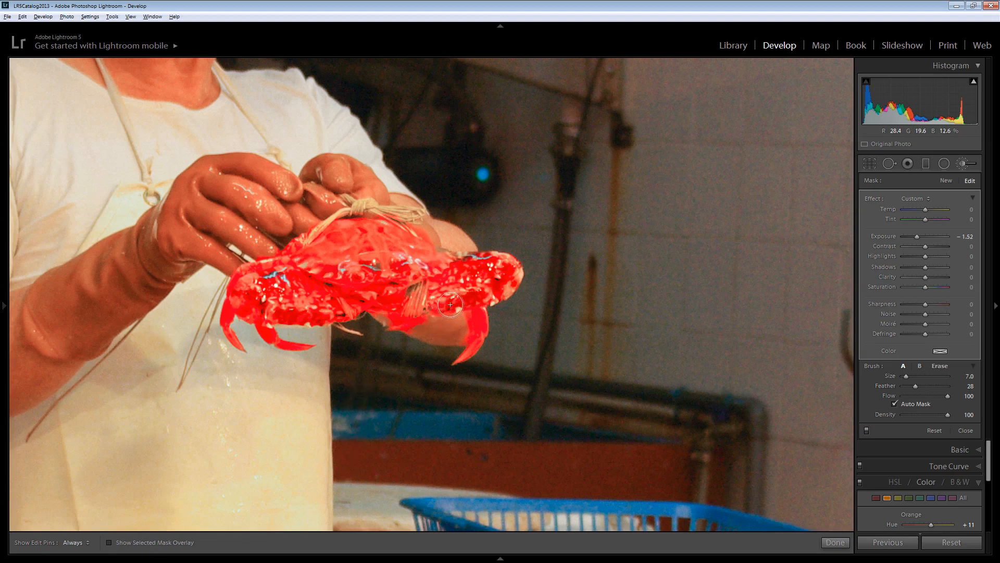
mouse_move(896, 406)
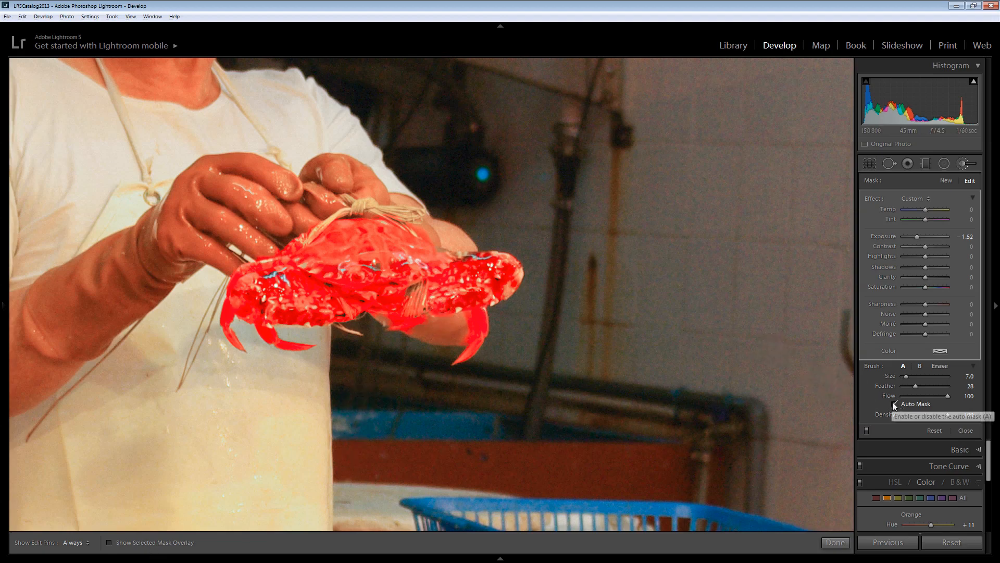
mouse_move(485, 256)
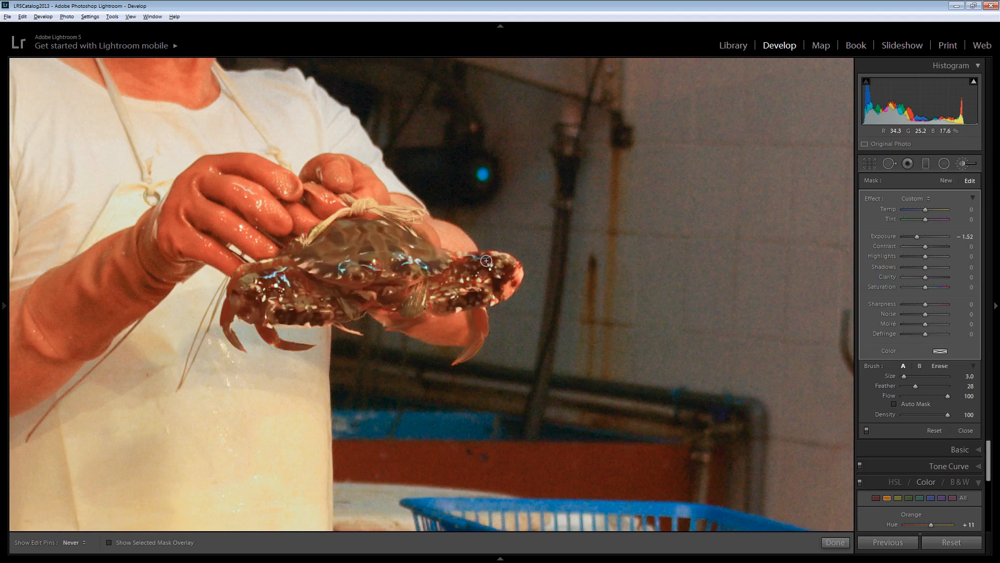
Paint more of the crab into the mask and erase spill from the arm
click(109, 542)
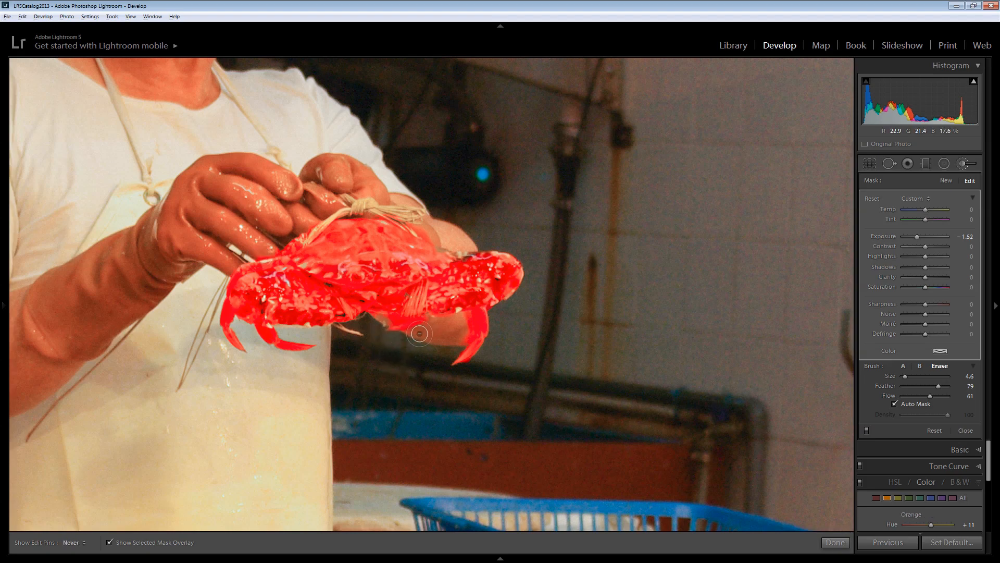
click(903, 366)
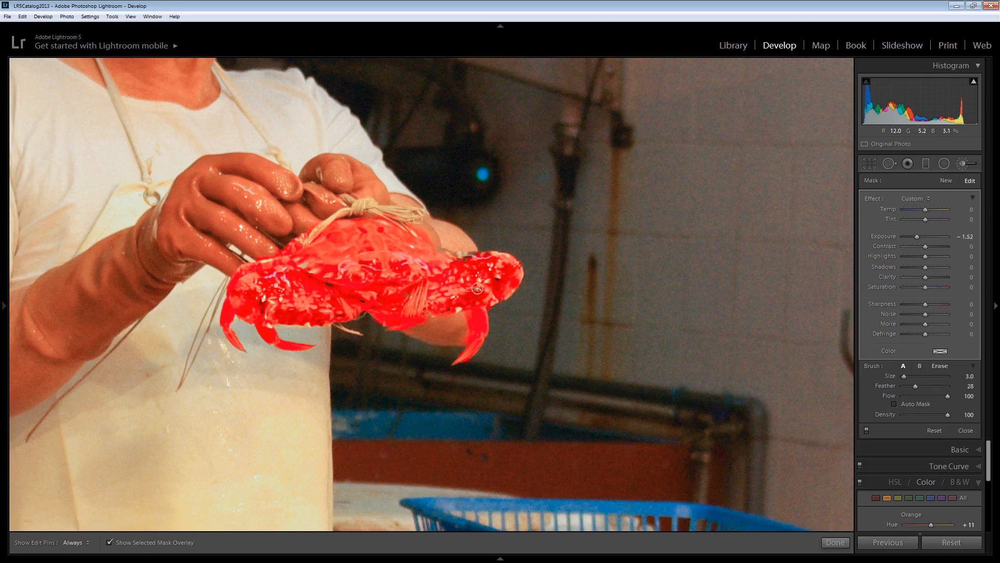
mouse_move(637, 306)
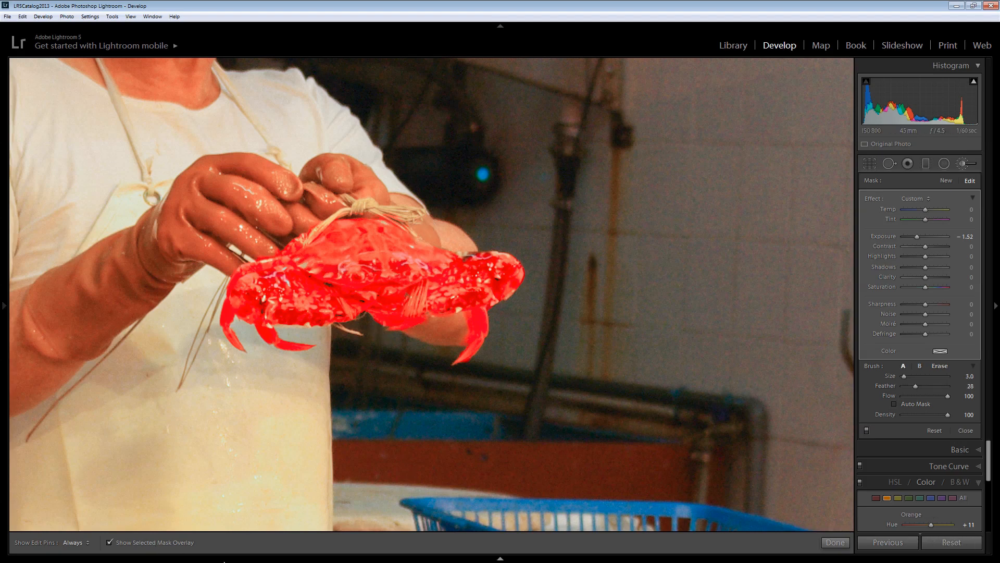
mouse_move(475, 443)
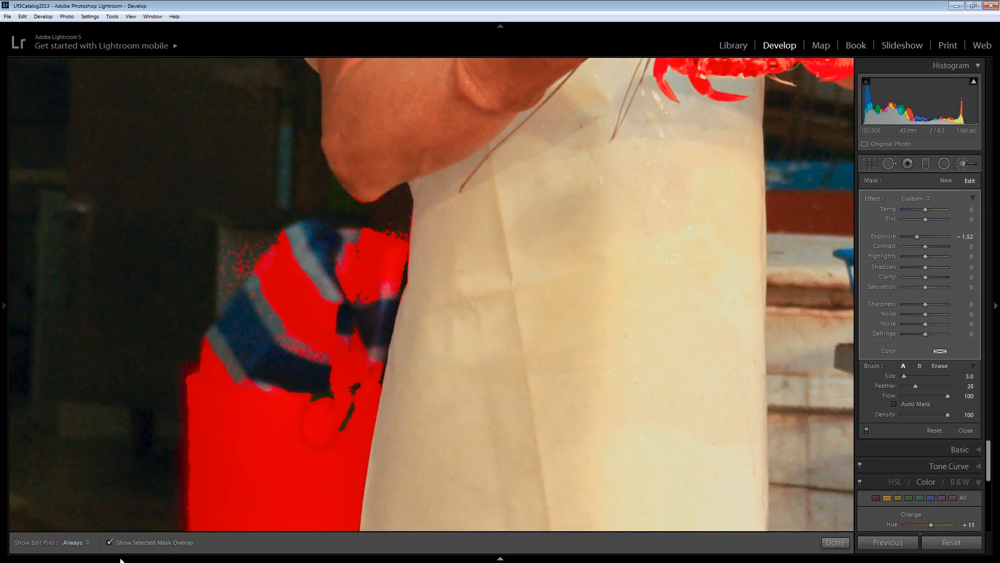
Hide the mask overlay and touch up the mask on the striped red bucket
click(110, 541)
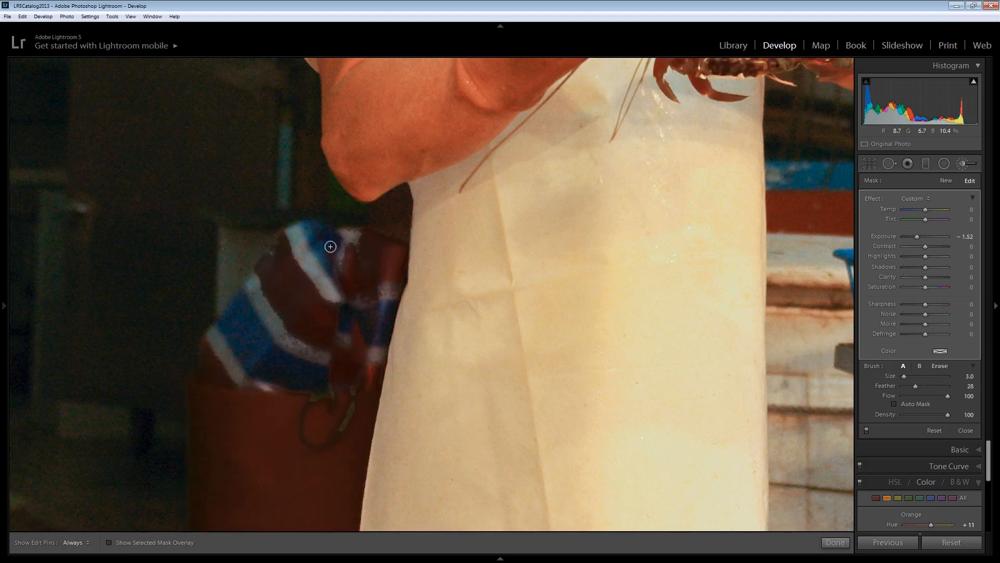
click(938, 366)
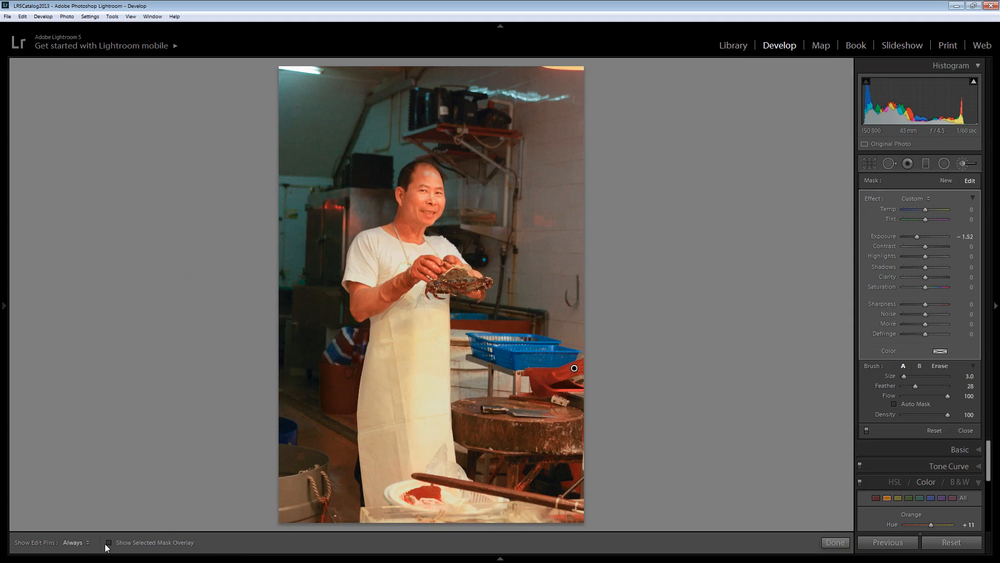
Toggle the mask overlay to check crab, bucket and fish coverage, then hide it
click(108, 541)
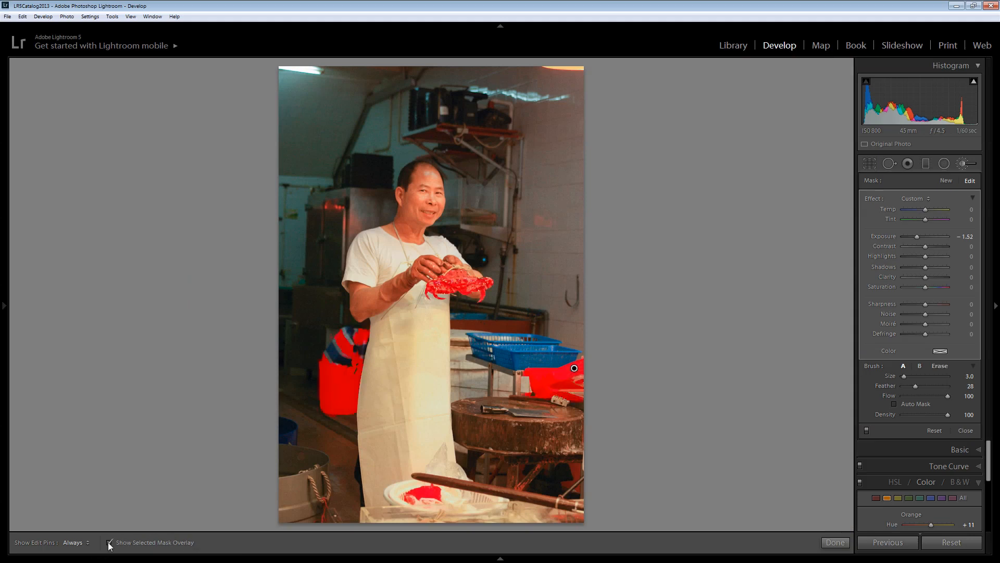
click(109, 542)
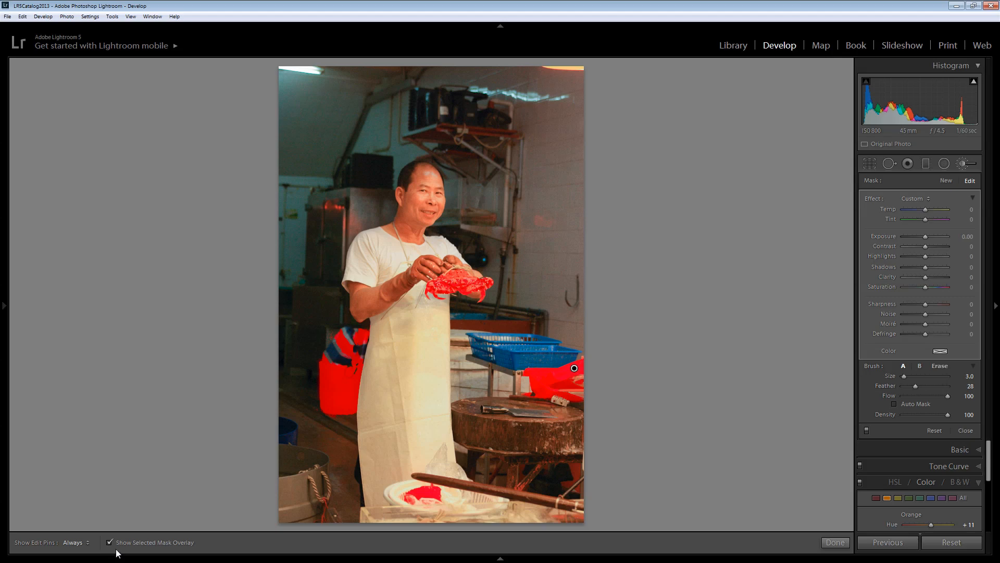
click(110, 542)
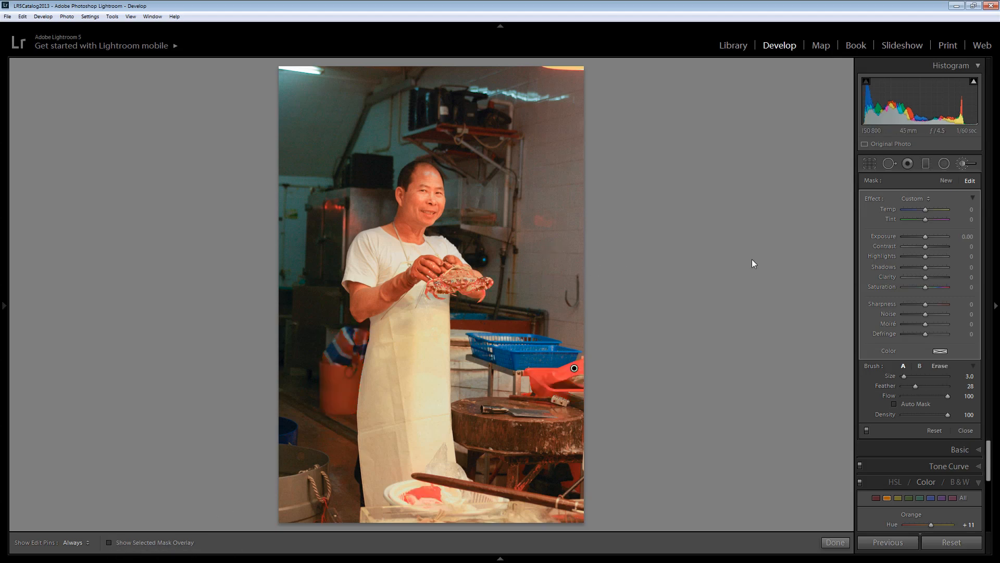
mouse_move(911, 286)
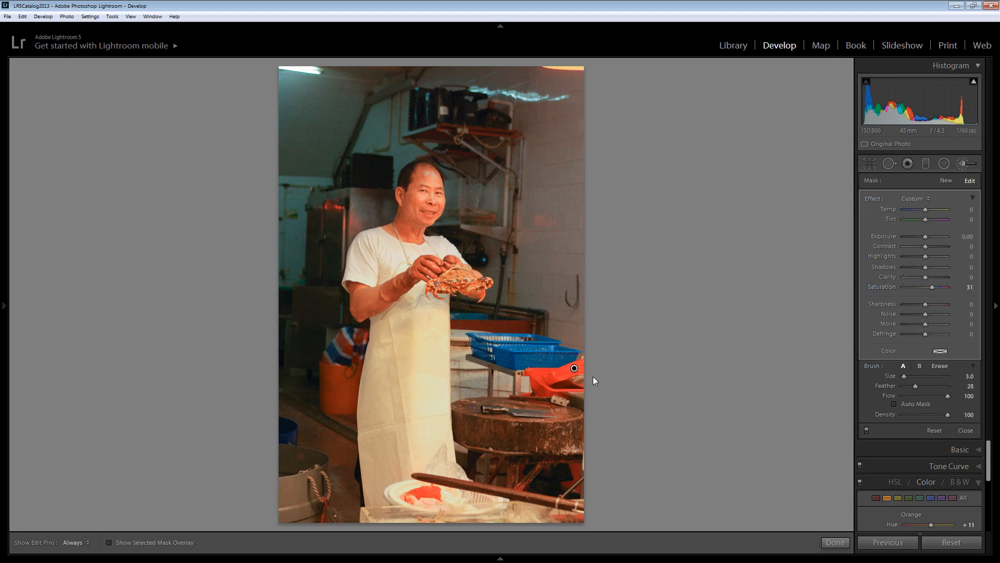
mouse_move(375, 391)
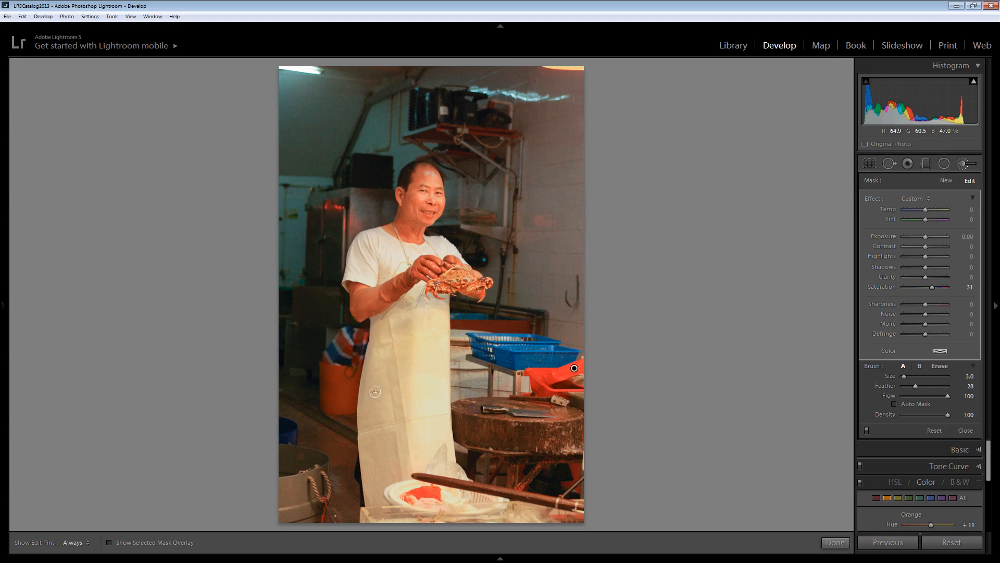
mouse_move(614, 381)
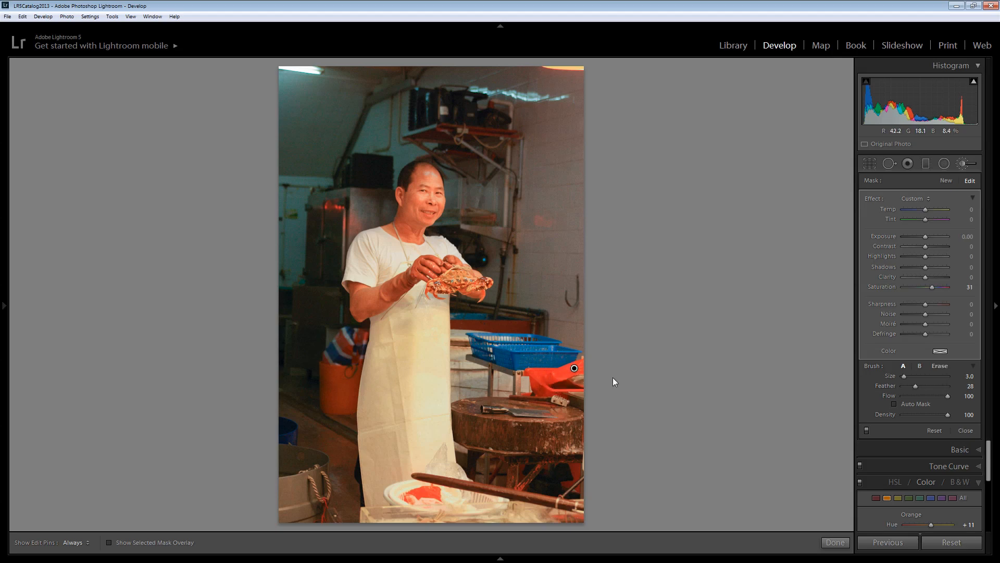
mouse_move(926, 309)
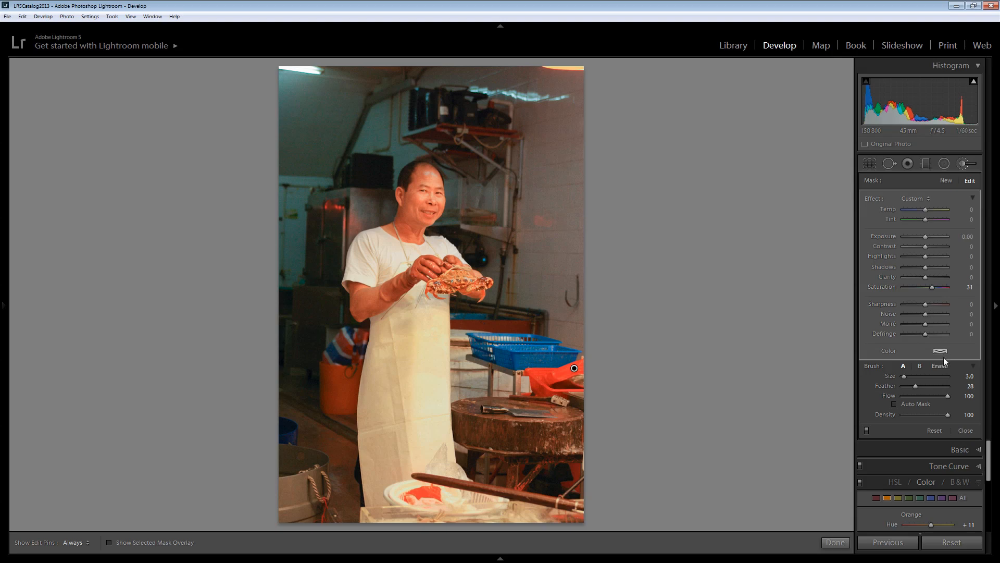
mouse_move(939, 352)
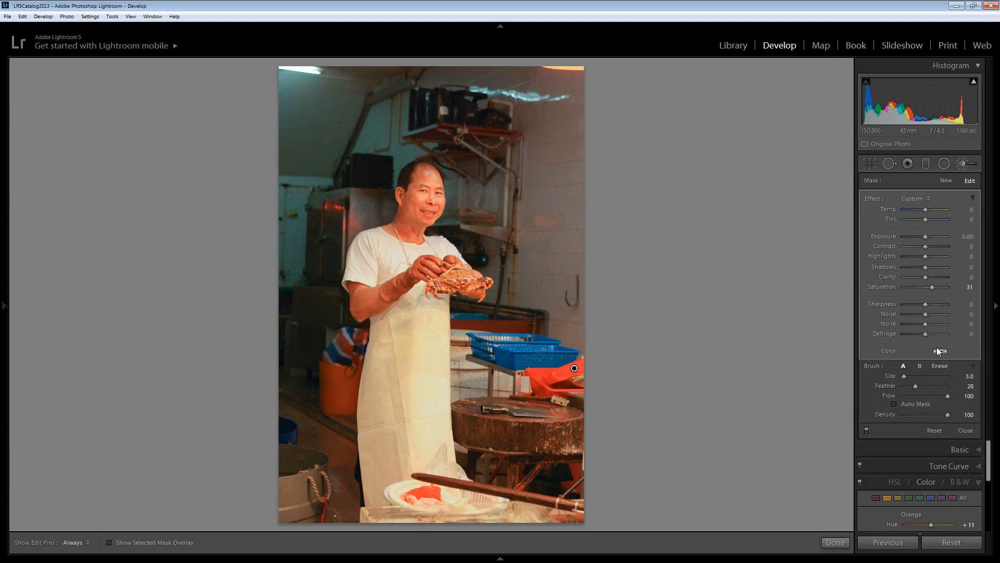
Open the brush Color swatch to tint the mask red (hue ~353, saturation ~32)
click(940, 350)
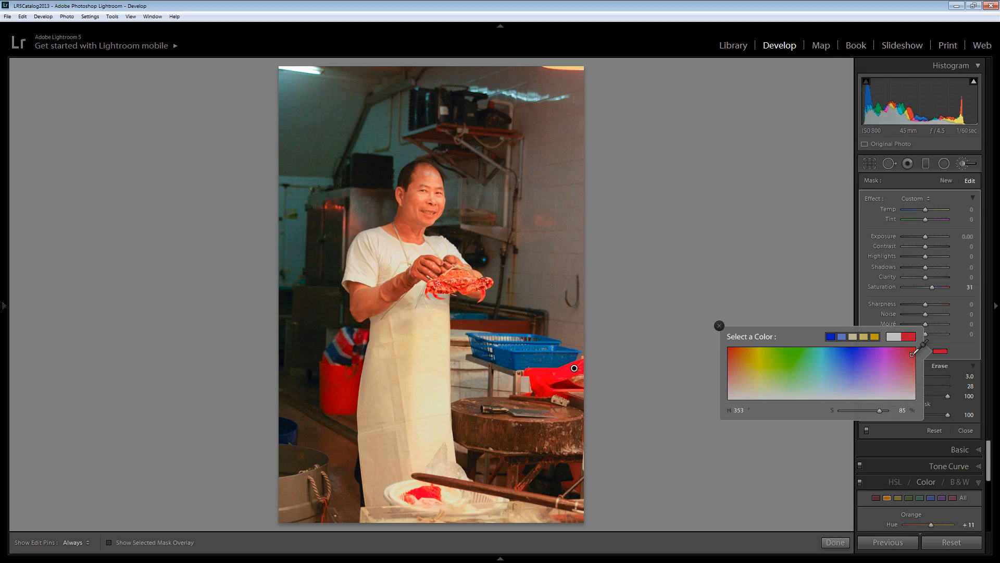
mouse_move(327, 349)
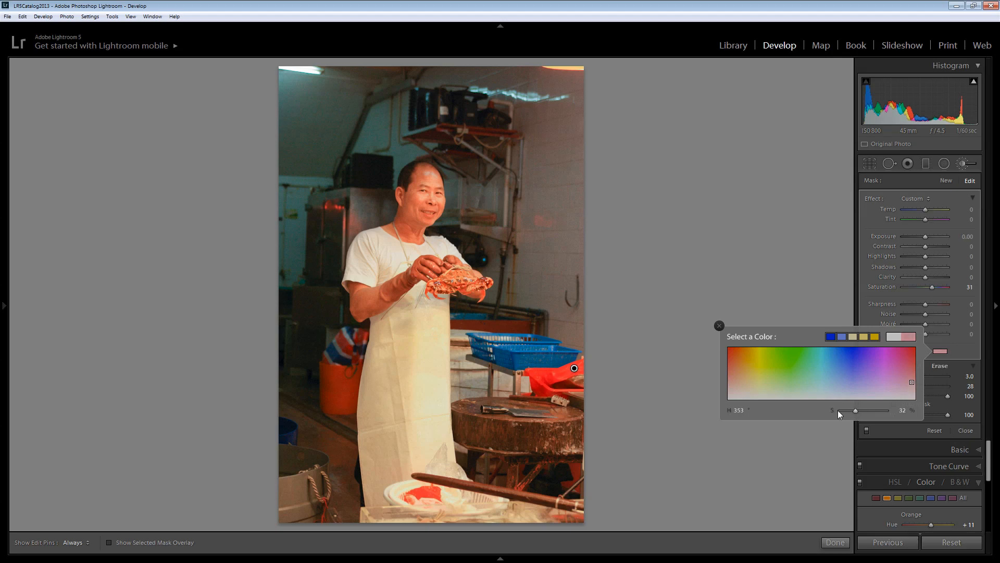
mouse_move(852, 411)
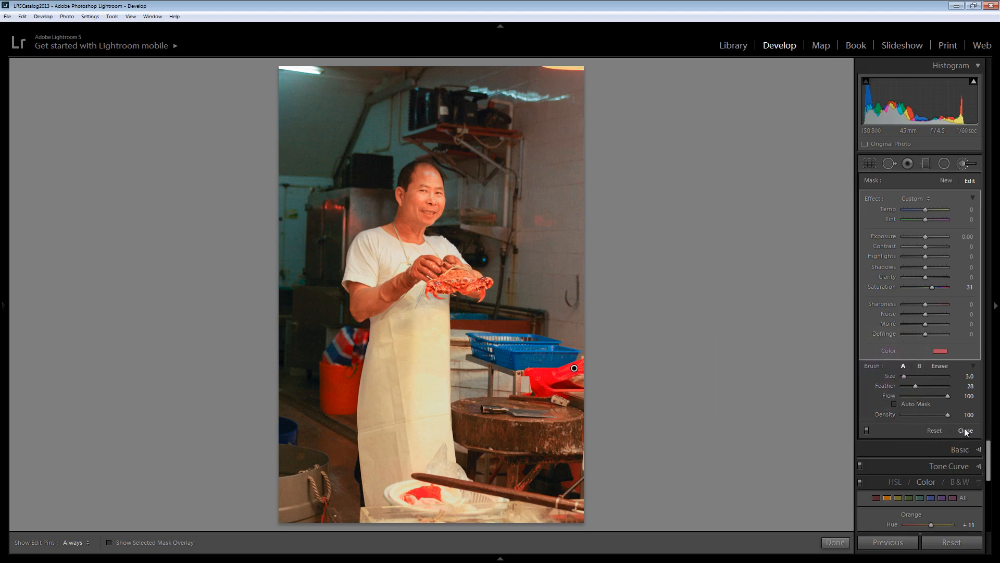
Close the Adjustment Brush, keeping the red crab, bucket and fish adjustment applied
click(835, 542)
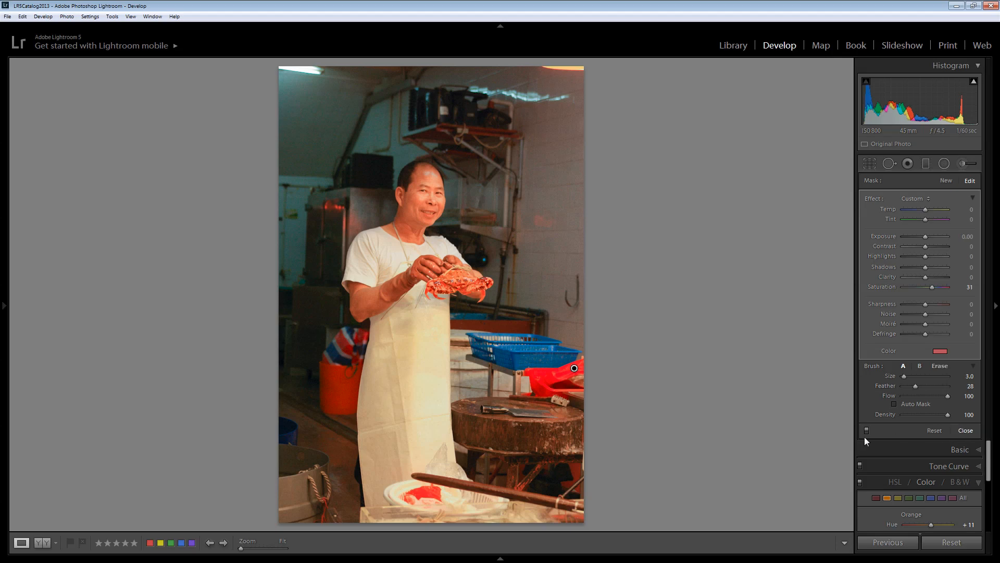
click(965, 430)
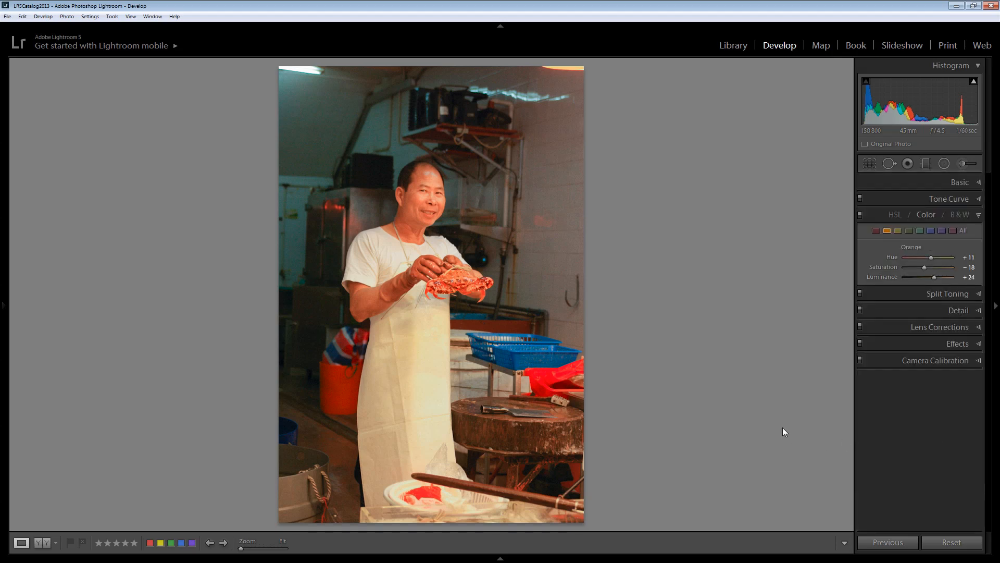
mouse_move(777, 420)
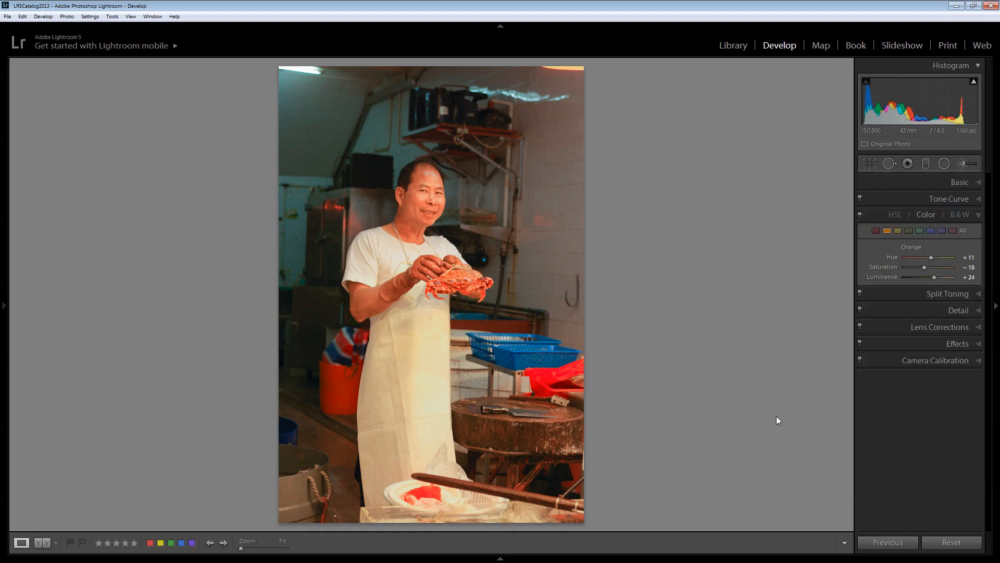
mouse_move(539, 375)
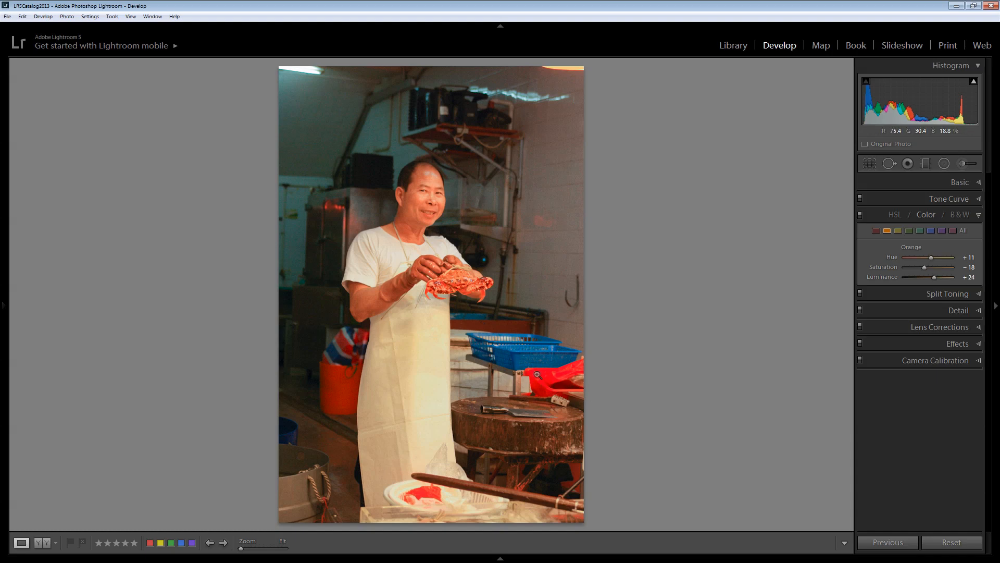
mouse_move(710, 425)
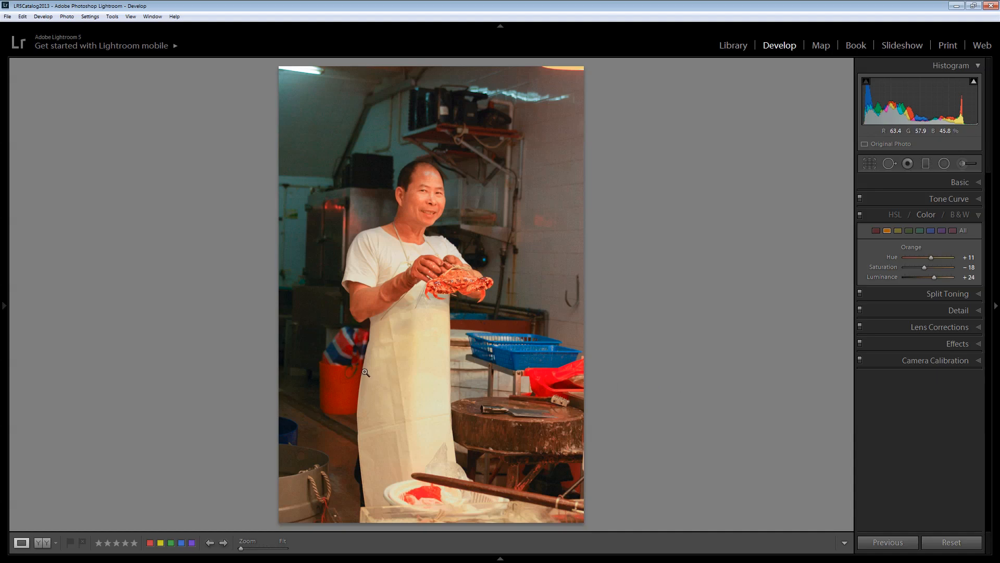
mouse_move(634, 450)
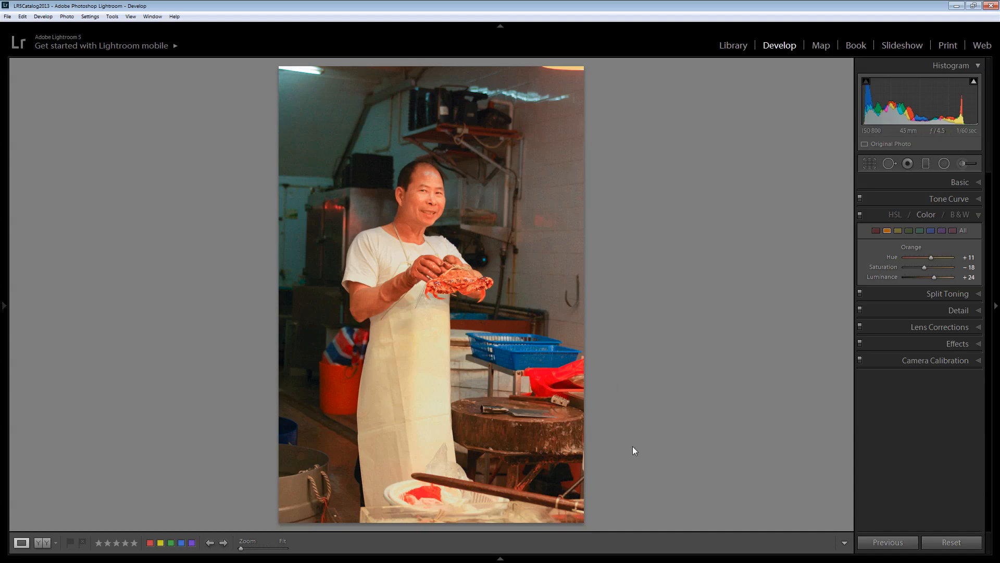